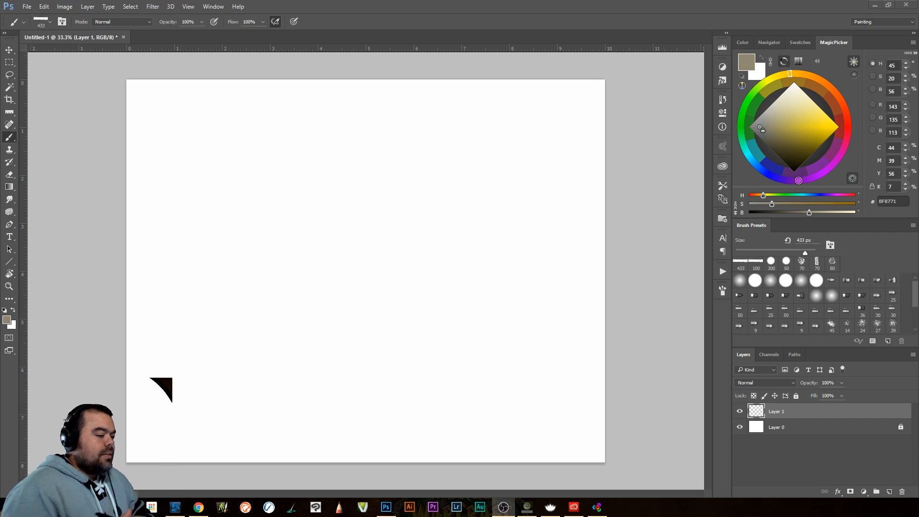
Pick a vivid teal from the Color panel spectrum and return to MagicPicker
{"action": "left_click", "coordinate": [742, 43]}
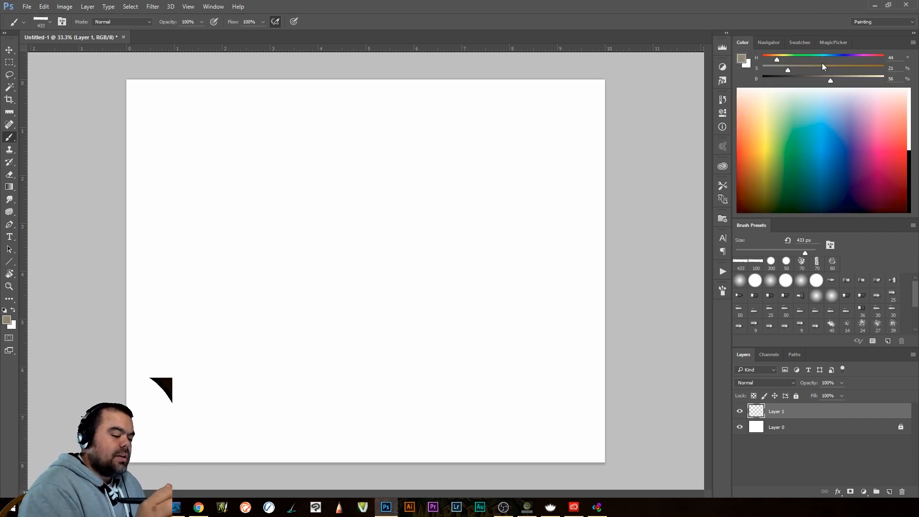
{"action": "left_click", "coordinate": [832, 42]}
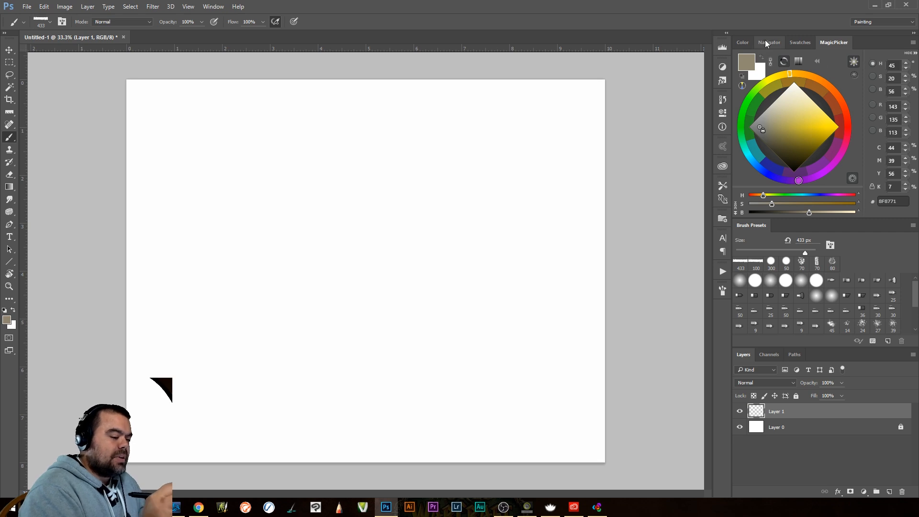
{"action": "left_click", "coordinate": [742, 42]}
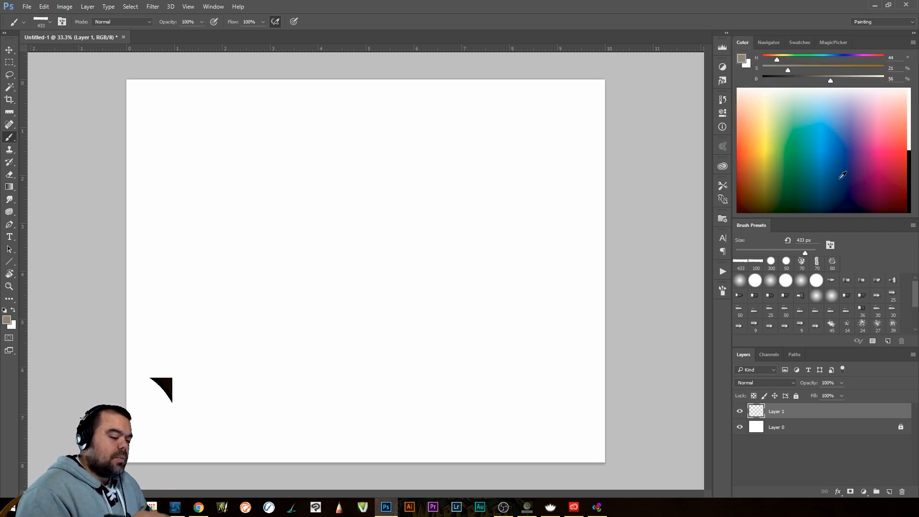
{"action": "left_click", "coordinate": [865, 132]}
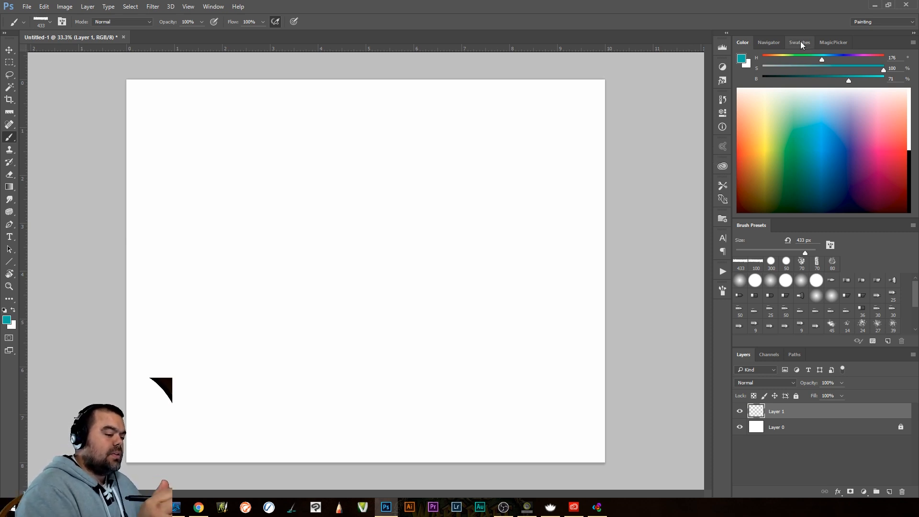
{"action": "left_click", "coordinate": [833, 42]}
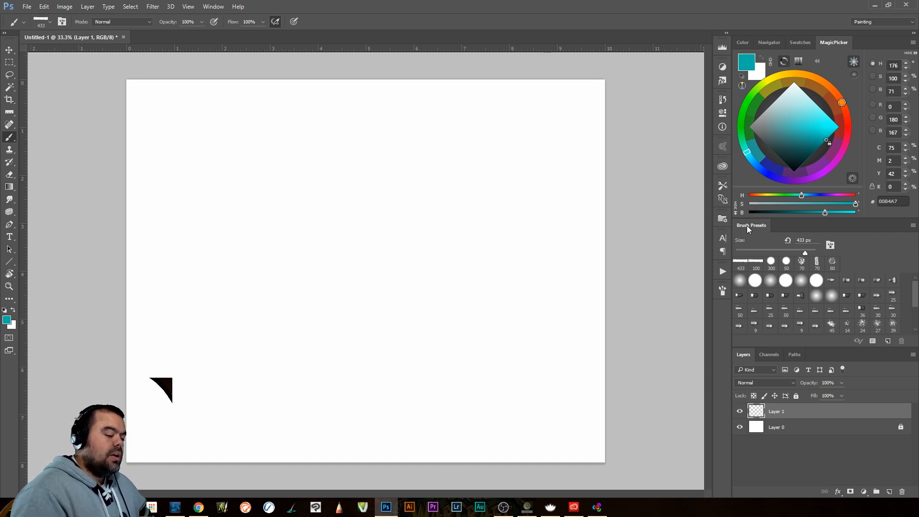
{"action": "mouse_move", "coordinate": [792, 108]}
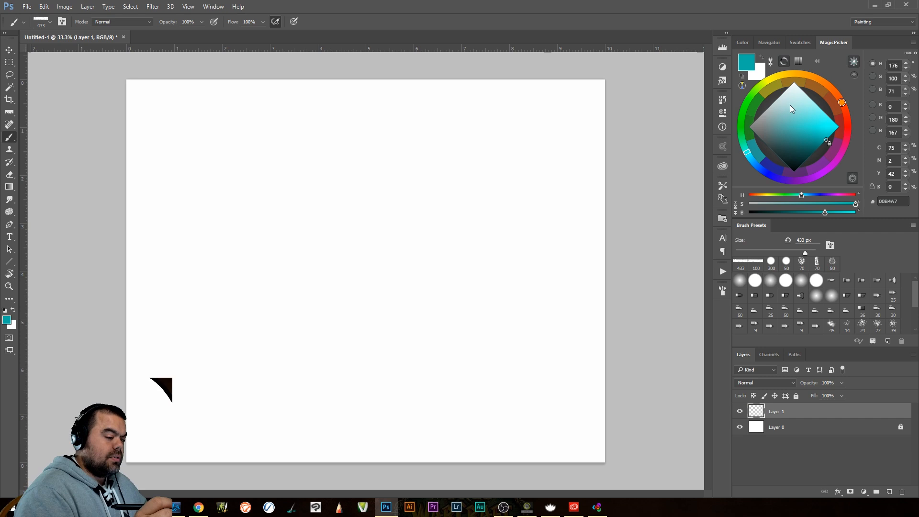
{"action": "mouse_move", "coordinate": [784, 105]}
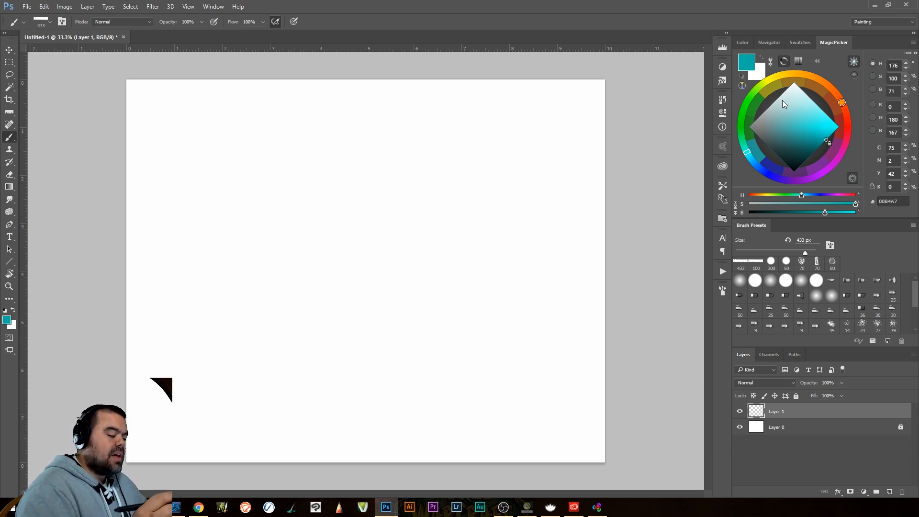
{"action": "mouse_move", "coordinate": [710, 209]}
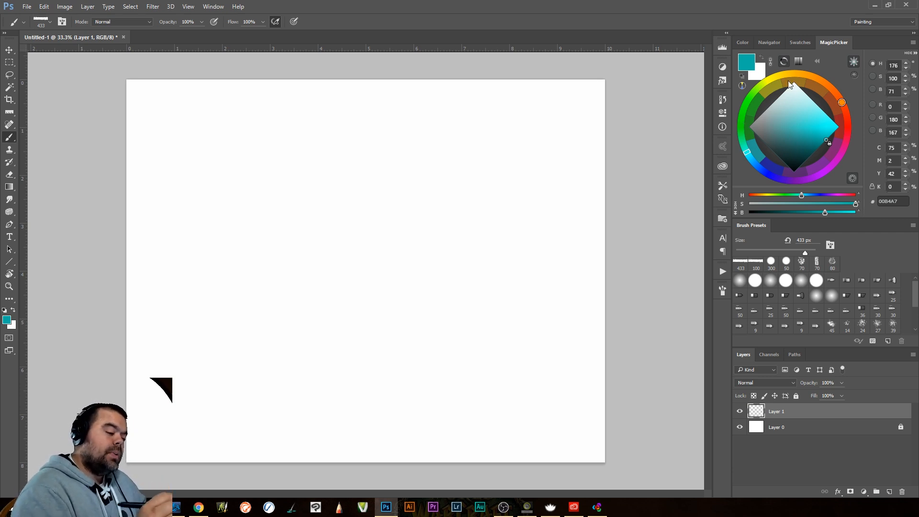
{"action": "mouse_move", "coordinate": [808, 163]}
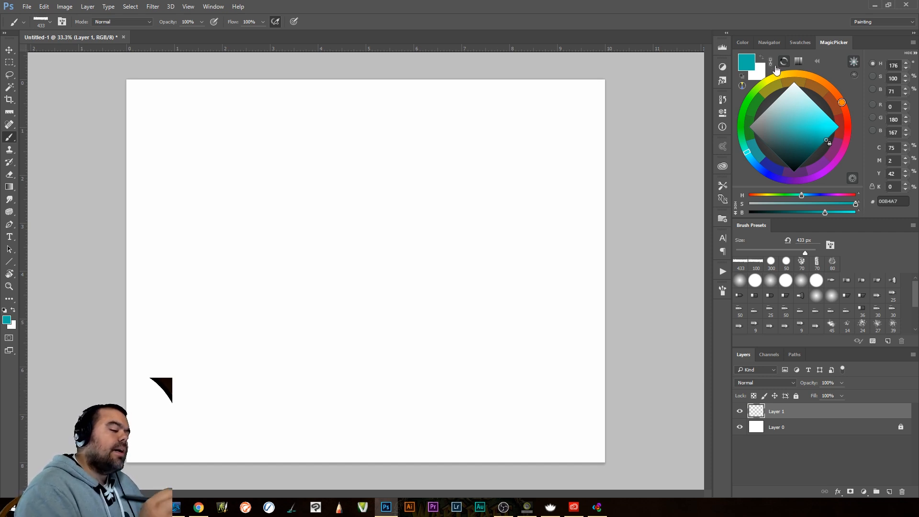
Drag the Color panel HSB sliders to green (H135, S79, B73) and return to MagicPicker
{"action": "left_click", "coordinate": [742, 42]}
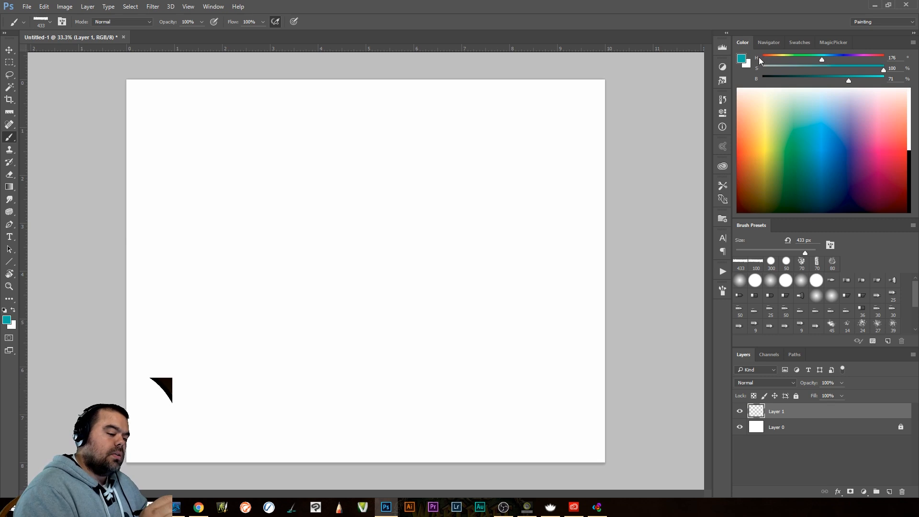
{"action": "mouse_move", "coordinate": [764, 69]}
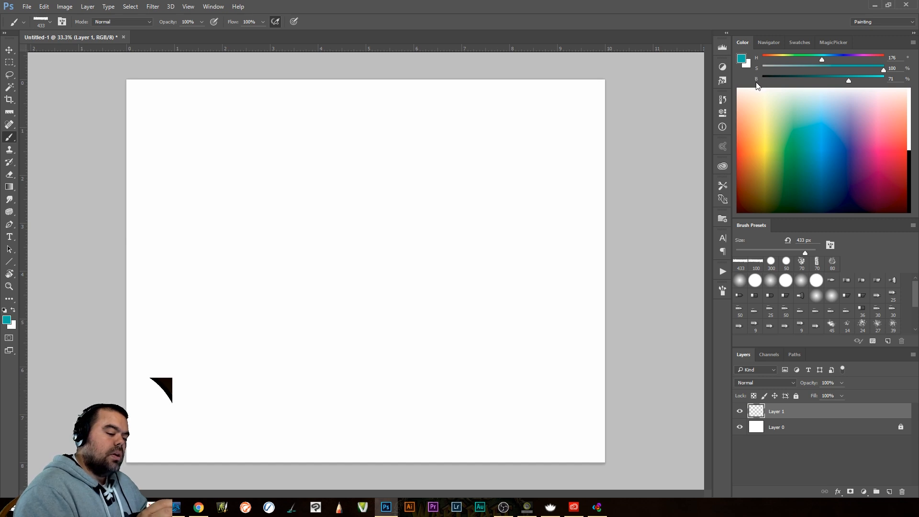
{"action": "mouse_move", "coordinate": [755, 84]}
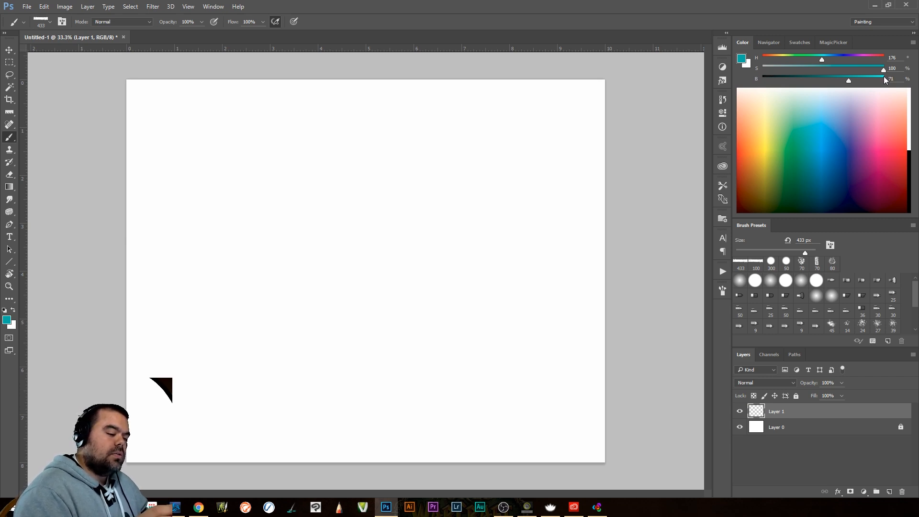
{"action": "mouse_move", "coordinate": [762, 91]}
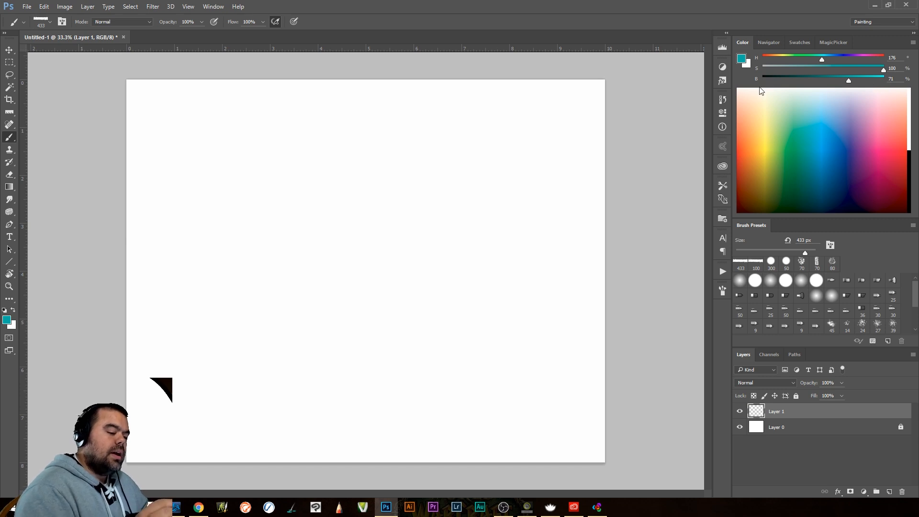
{"action": "mouse_move", "coordinate": [778, 116]}
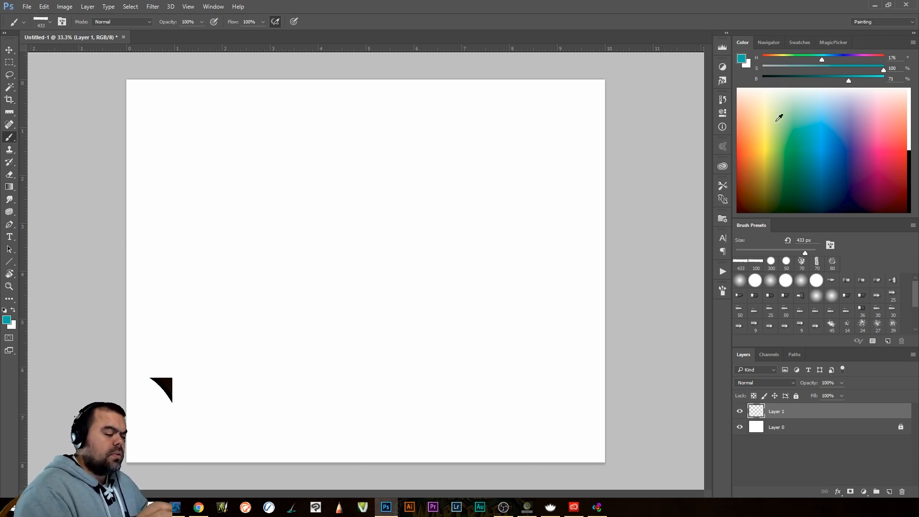
{"action": "mouse_move", "coordinate": [812, 113]}
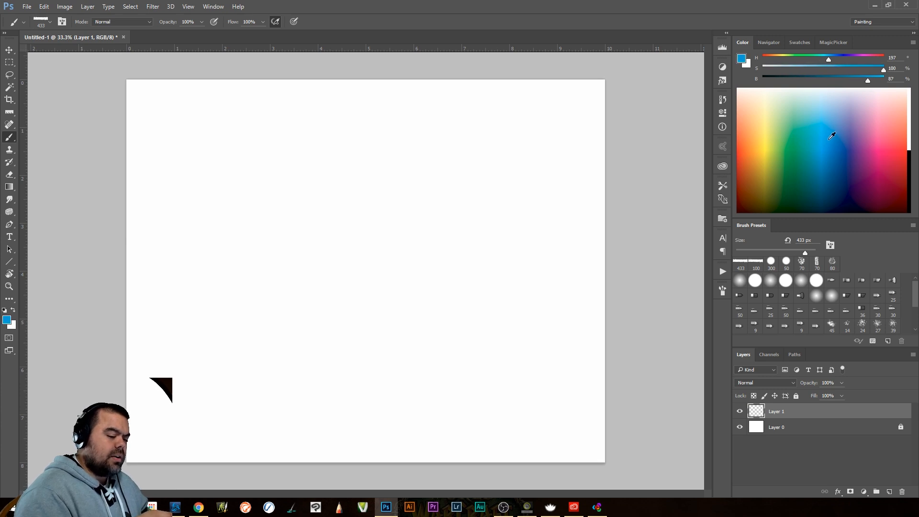
{"action": "left_click_drag", "start_coordinate": [867, 80], "coordinate": [851, 80]}
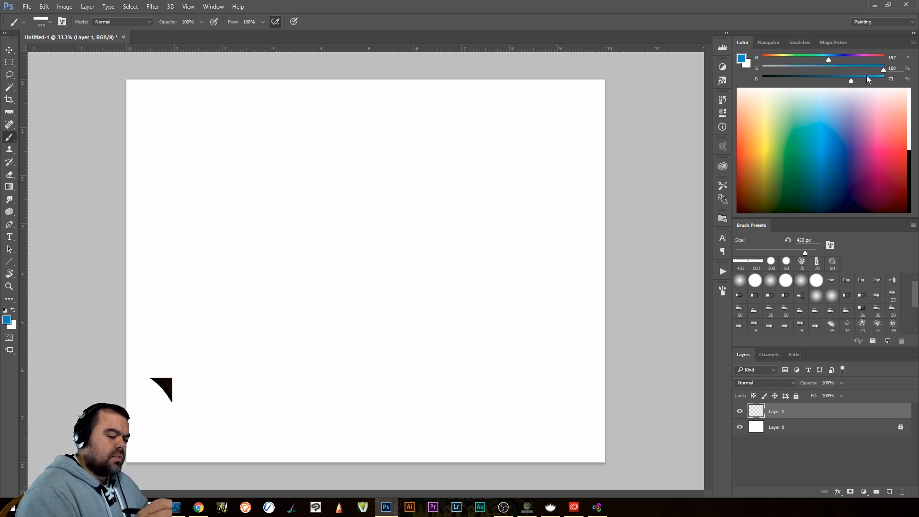
{"action": "left_click_drag", "start_coordinate": [829, 57], "coordinate": [806, 57]}
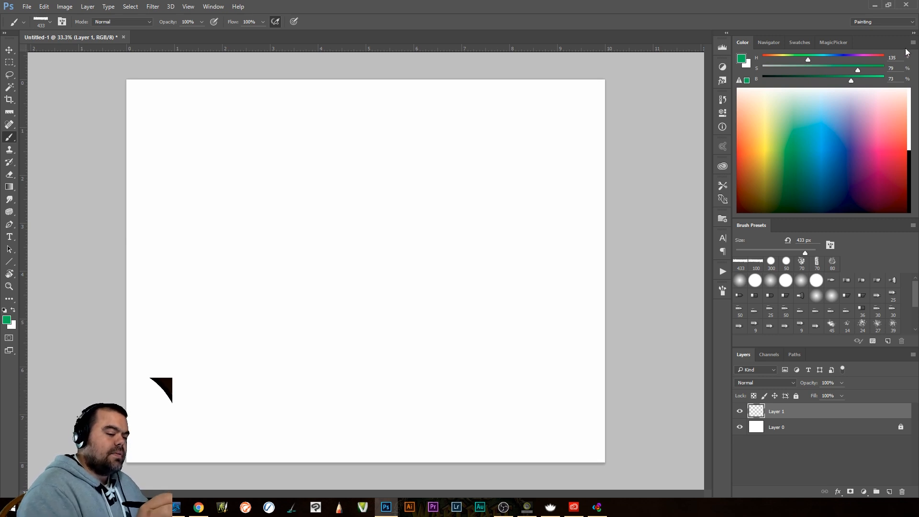
{"action": "left_click", "coordinate": [833, 42]}
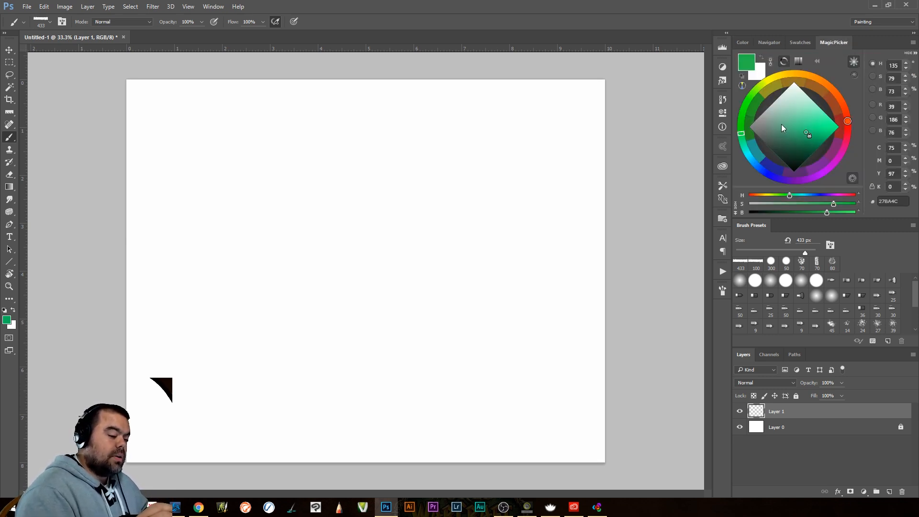
{"action": "mouse_move", "coordinate": [802, 106]}
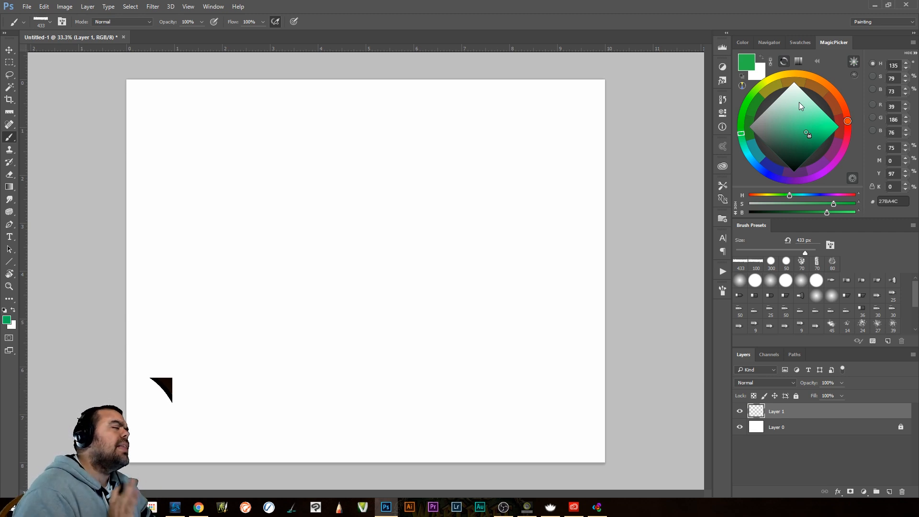
{"action": "mouse_move", "coordinate": [809, 53]}
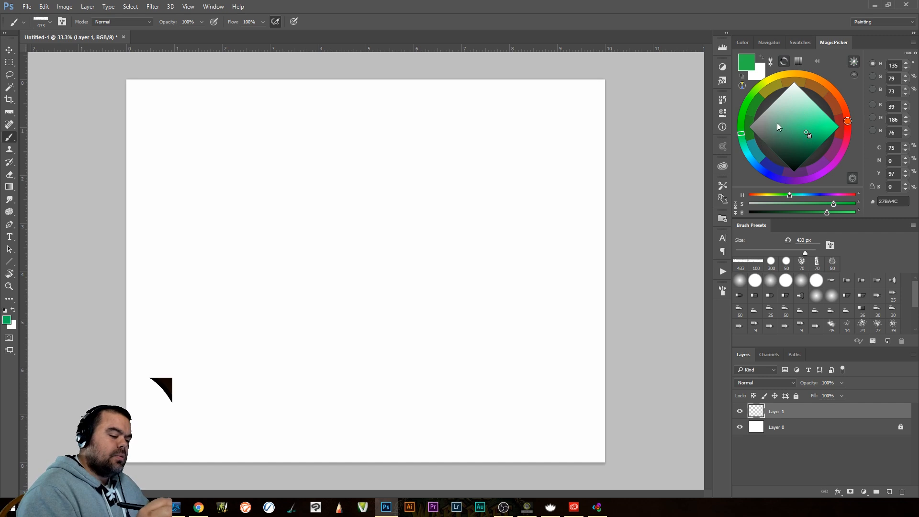
{"action": "mouse_move", "coordinate": [762, 88]}
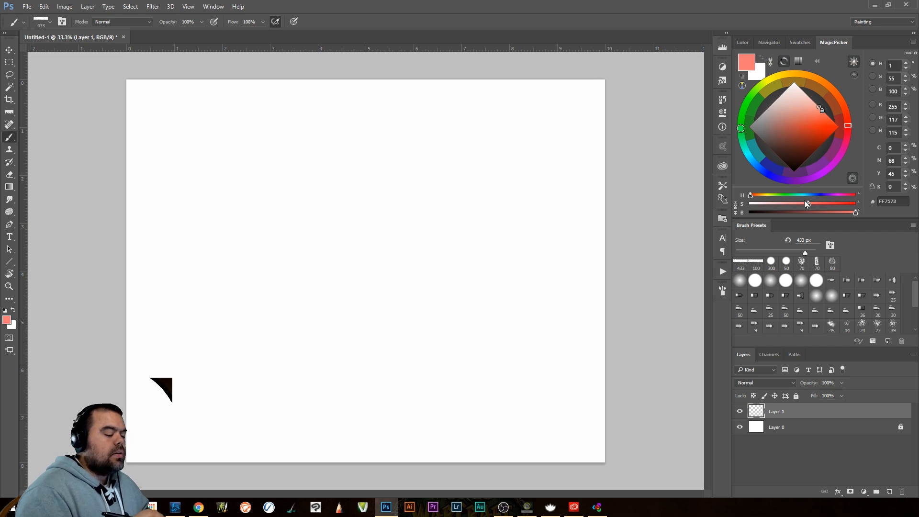
{"action": "mouse_move", "coordinate": [797, 160]}
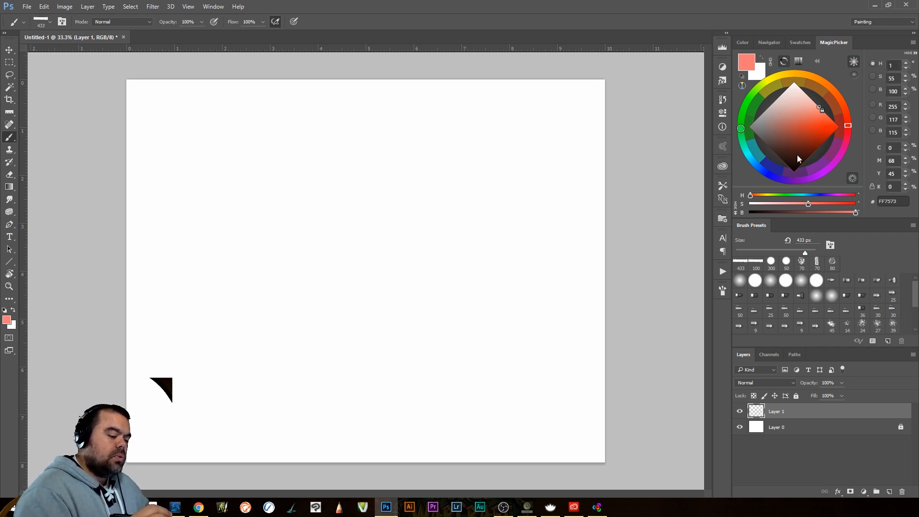
{"action": "mouse_move", "coordinate": [773, 144]}
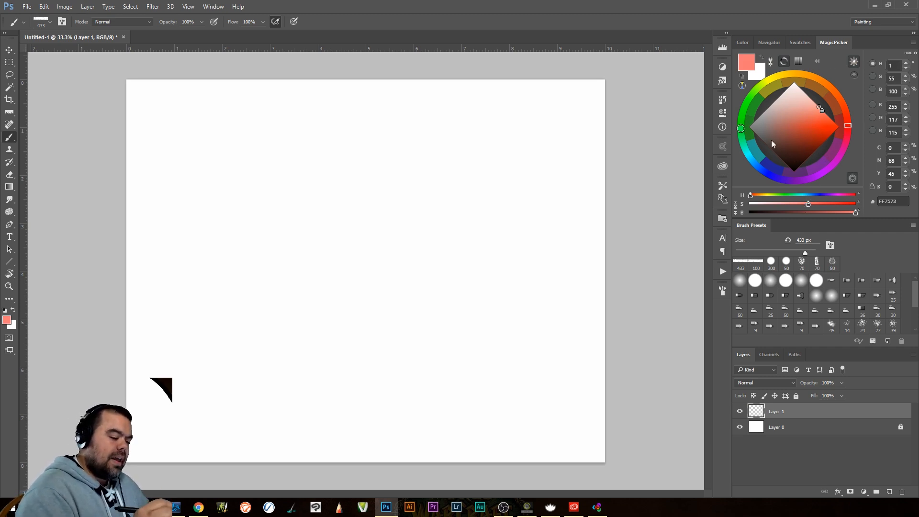
{"action": "mouse_move", "coordinate": [819, 131]}
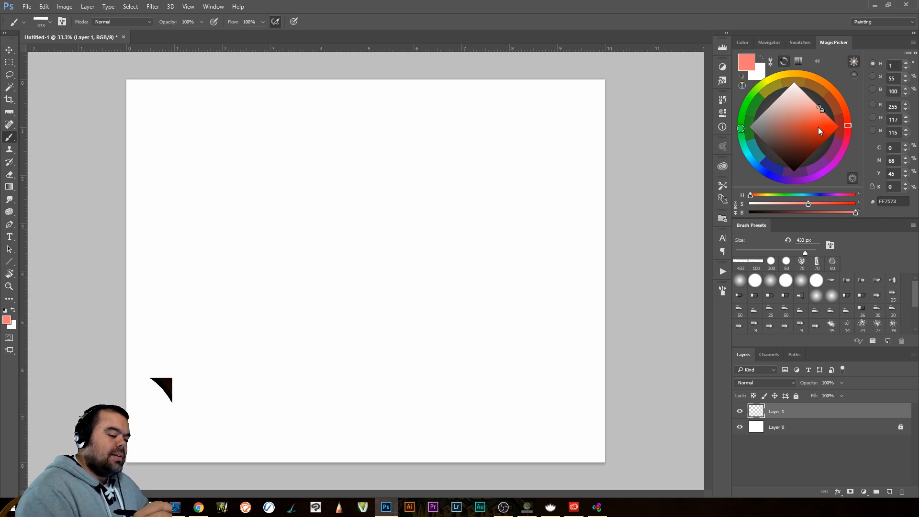
{"action": "mouse_move", "coordinate": [839, 131]}
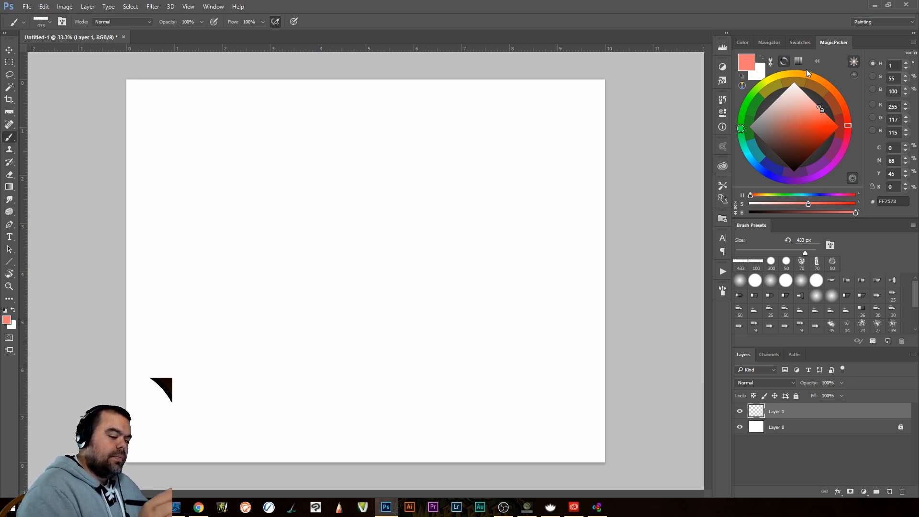
{"action": "mouse_move", "coordinate": [794, 88]}
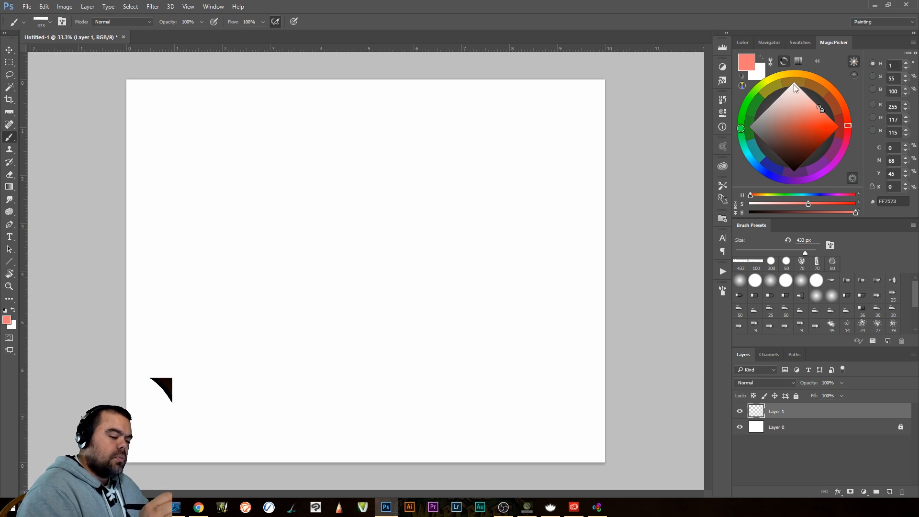
{"action": "mouse_move", "coordinate": [745, 120]}
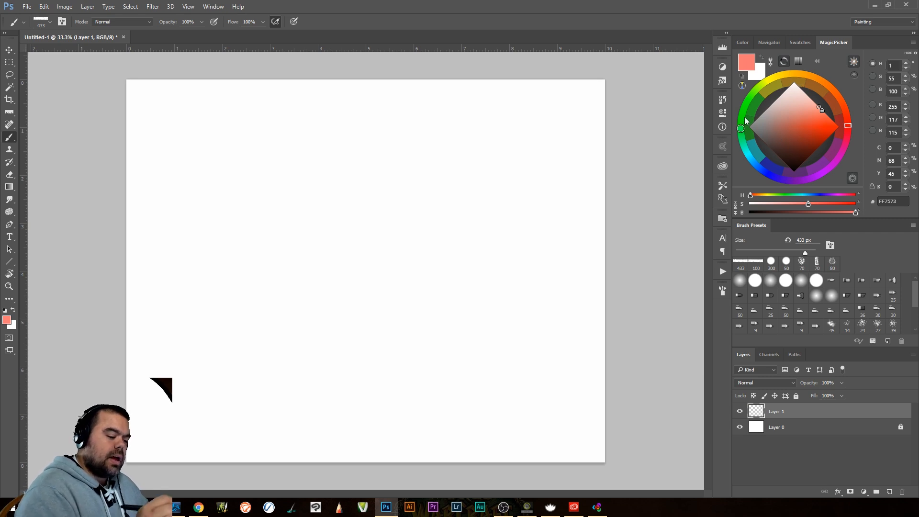
{"action": "mouse_move", "coordinate": [754, 126]}
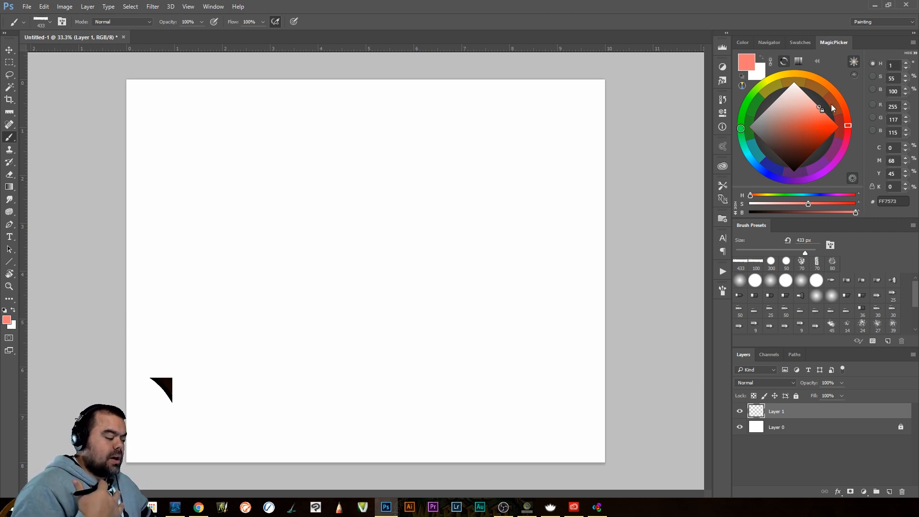
{"action": "mouse_move", "coordinate": [819, 127]}
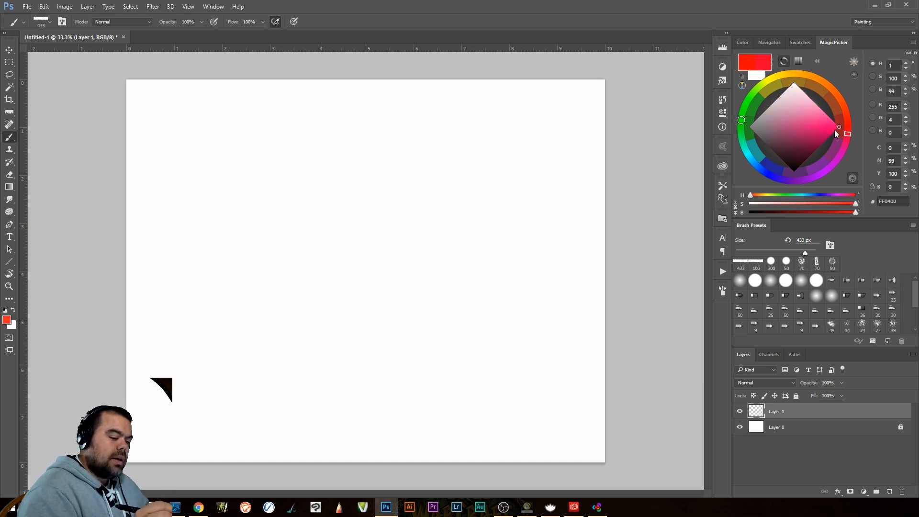
Set pure red on the wheel, then tone-lock it to dusty red #9F6363
{"action": "left_click", "coordinate": [832, 132]}
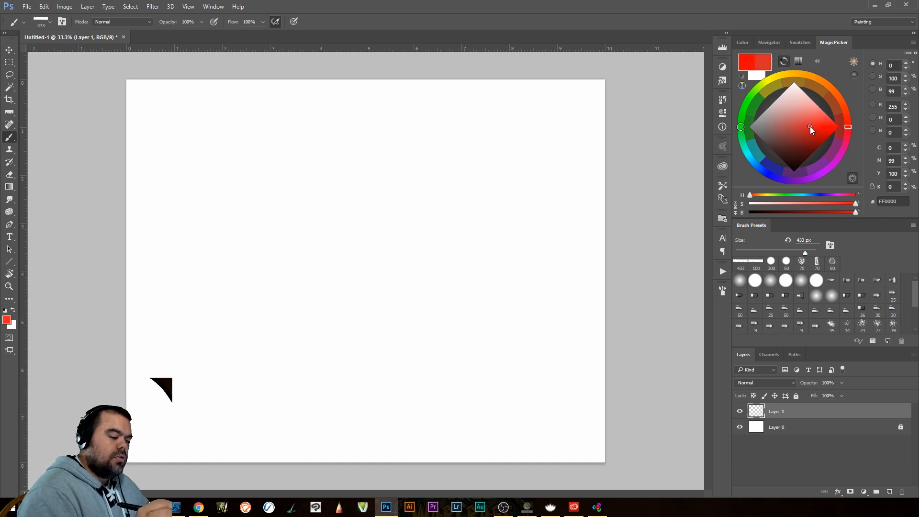
{"action": "left_click", "coordinate": [769, 127]}
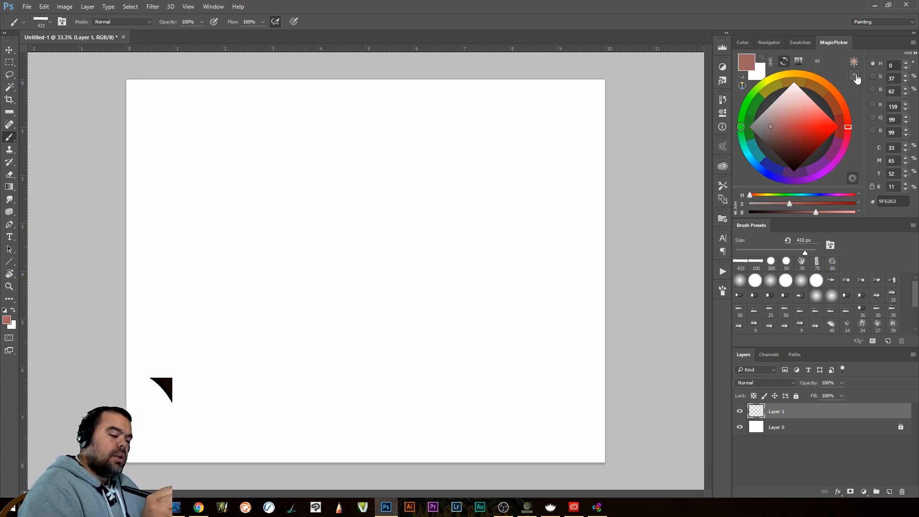
Switch MagicPicker to the triangle picker and choose muted red 996A6B over saturated red
{"action": "left_click", "coordinate": [854, 77]}
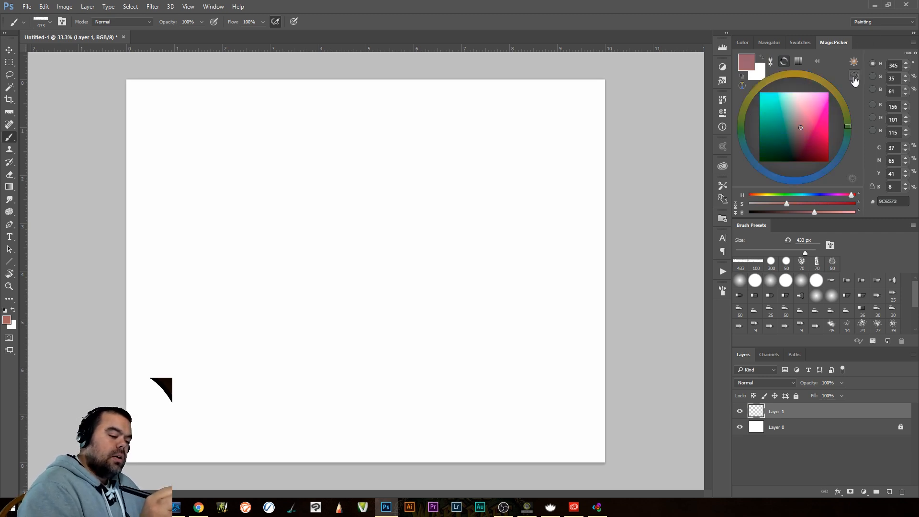
{"action": "left_click", "coordinate": [854, 61]}
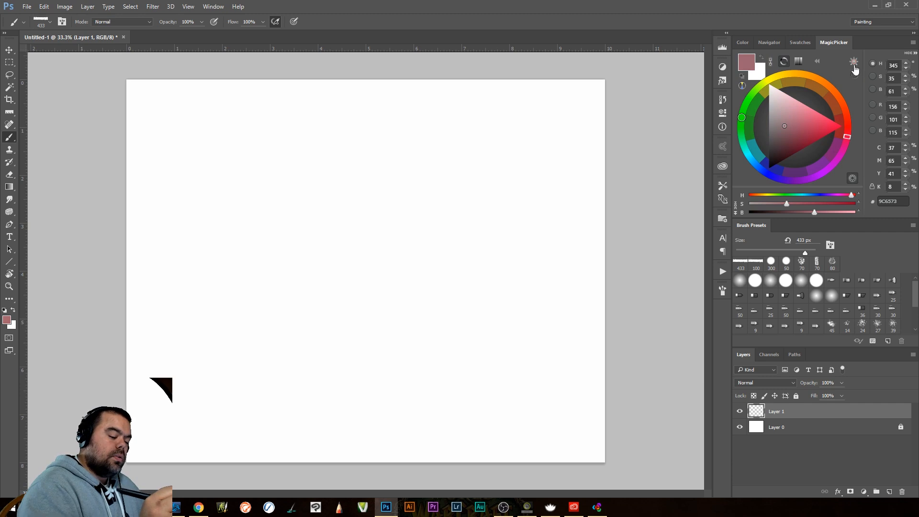
{"action": "mouse_move", "coordinate": [848, 124]}
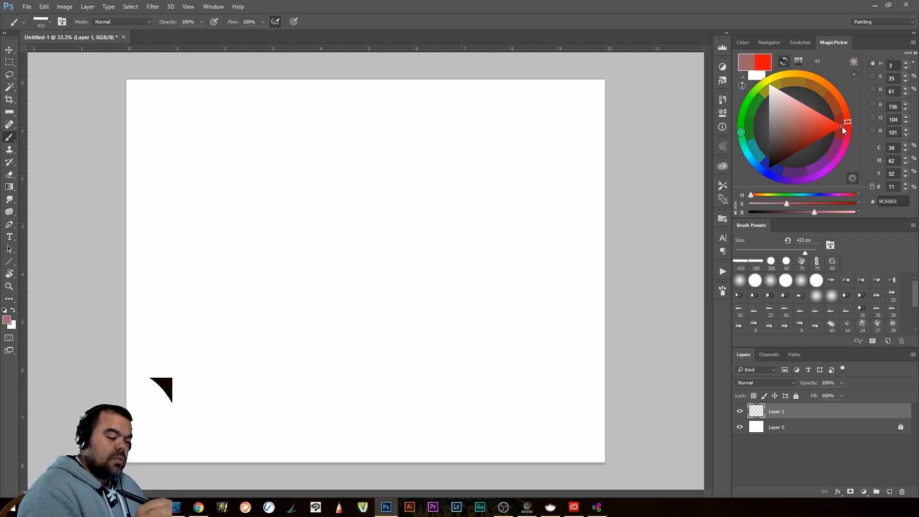
{"action": "left_click", "coordinate": [840, 128]}
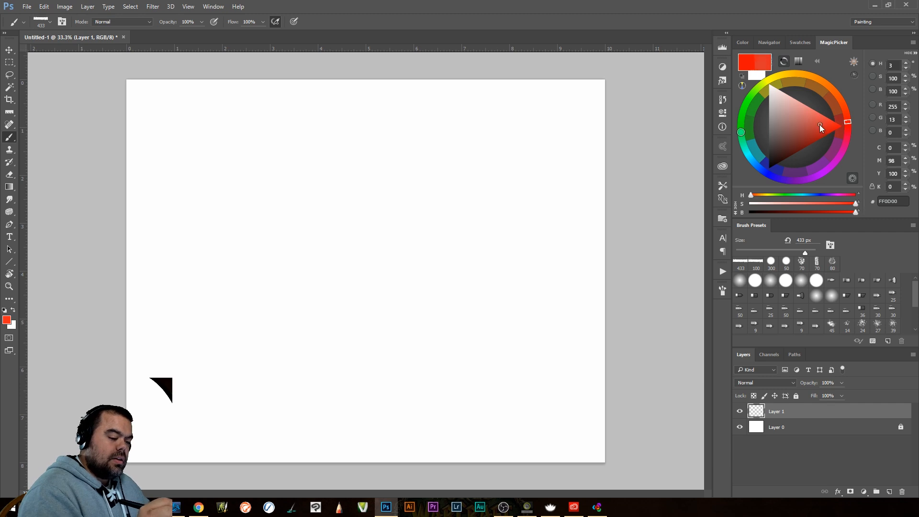
{"action": "left_click", "coordinate": [782, 125]}
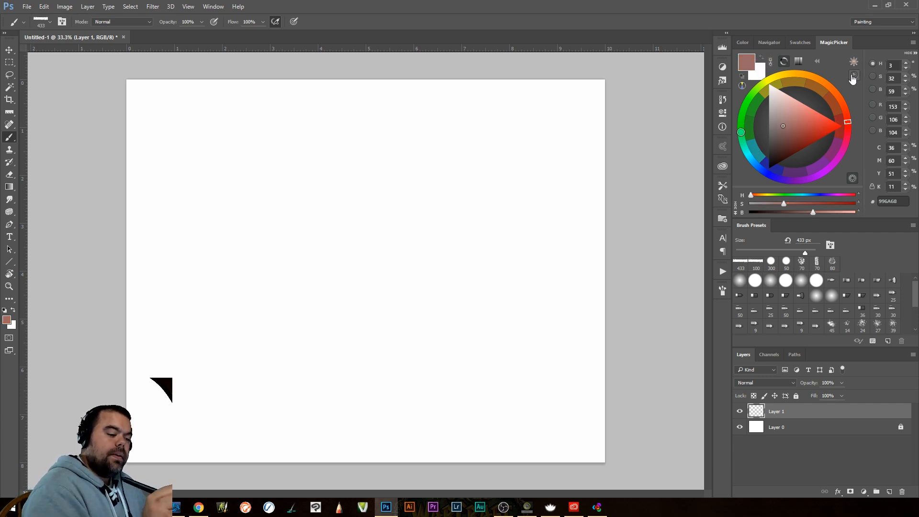
Sample red and raspberry in the square picker, then switch to the diamond with pale pink FFD1FF
{"action": "left_click", "coordinate": [853, 76]}
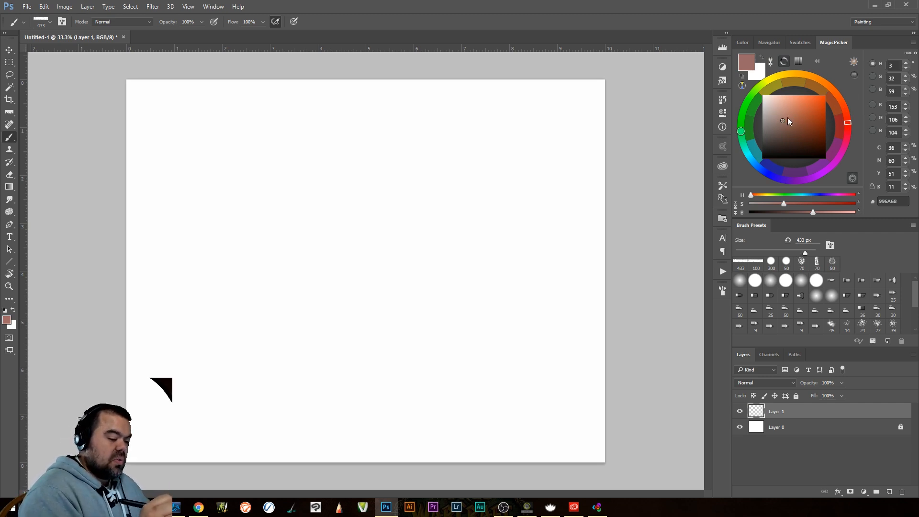
{"action": "left_click", "coordinate": [826, 97]}
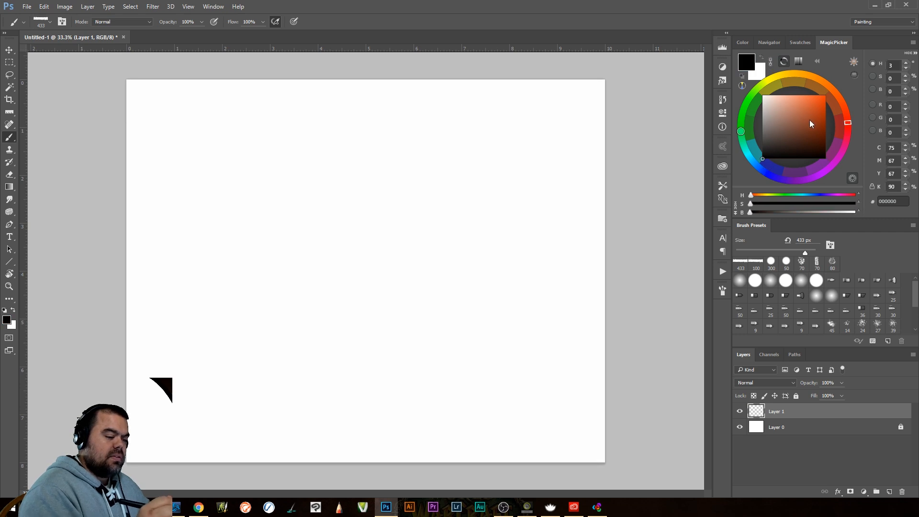
{"action": "left_click", "coordinate": [827, 105]}
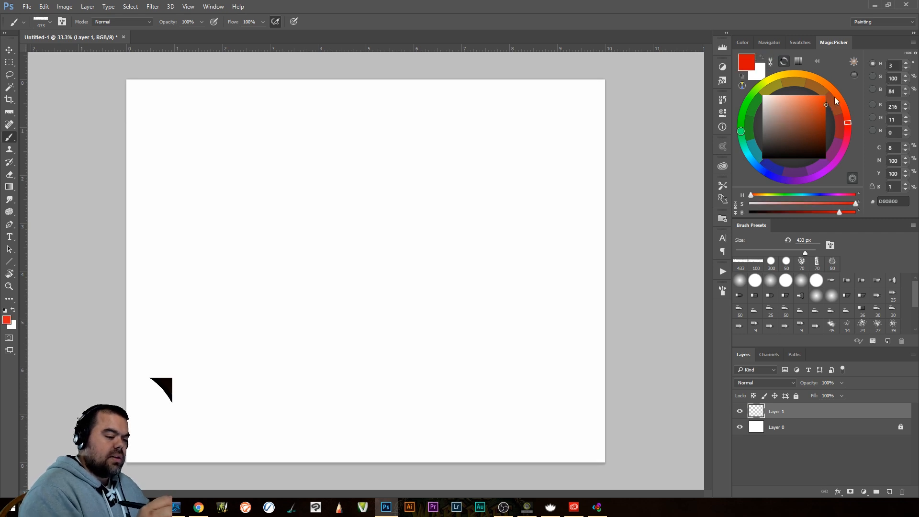
{"action": "left_click", "coordinate": [855, 77]}
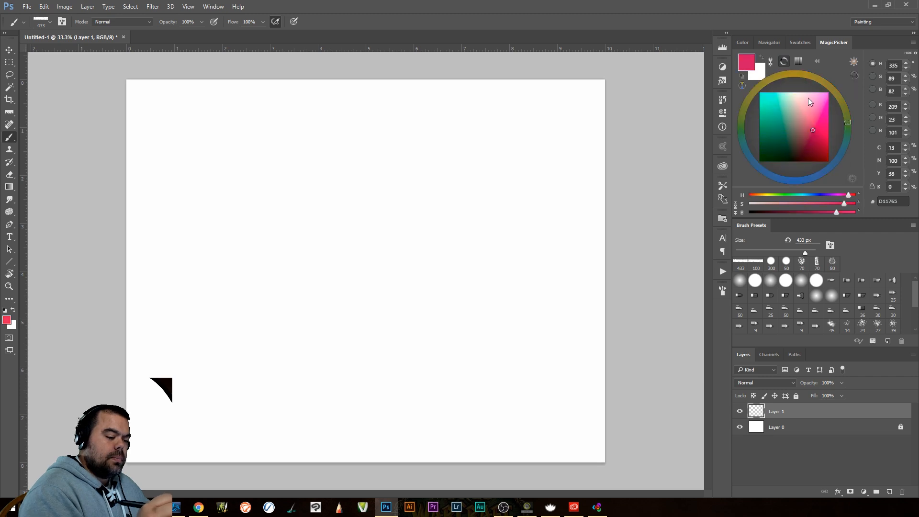
{"action": "mouse_move", "coordinate": [839, 94]}
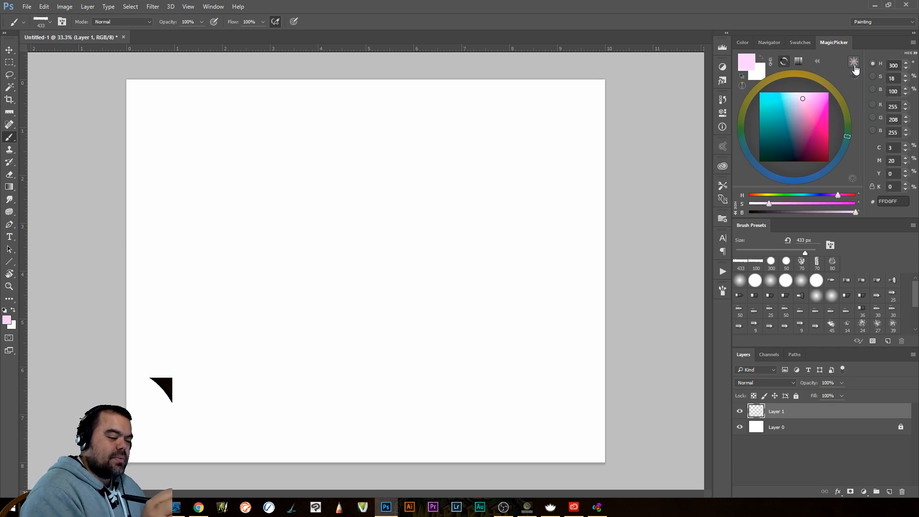
{"action": "left_click", "coordinate": [853, 76]}
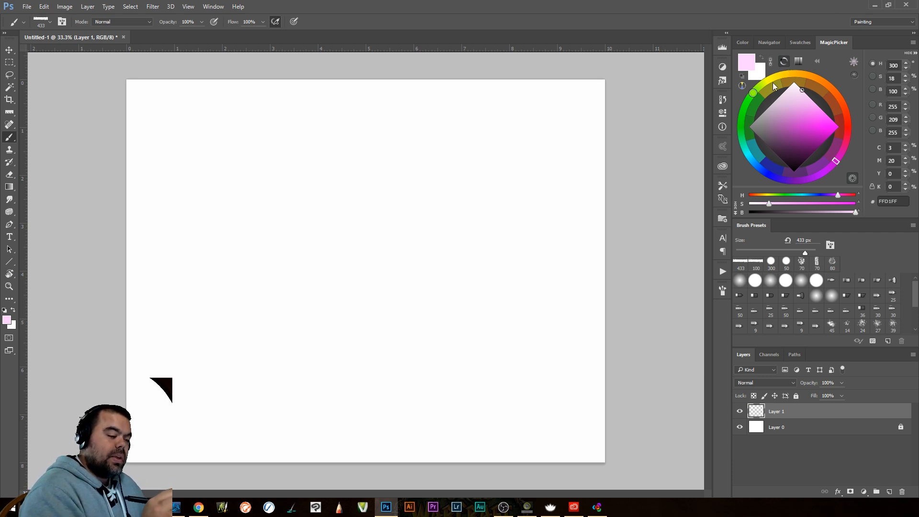
{"action": "mouse_move", "coordinate": [791, 174]}
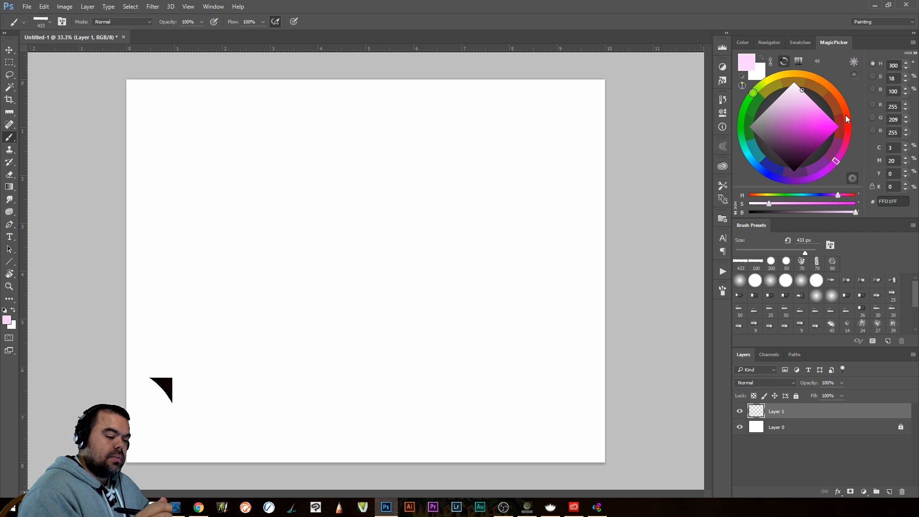
{"action": "mouse_move", "coordinate": [829, 121]}
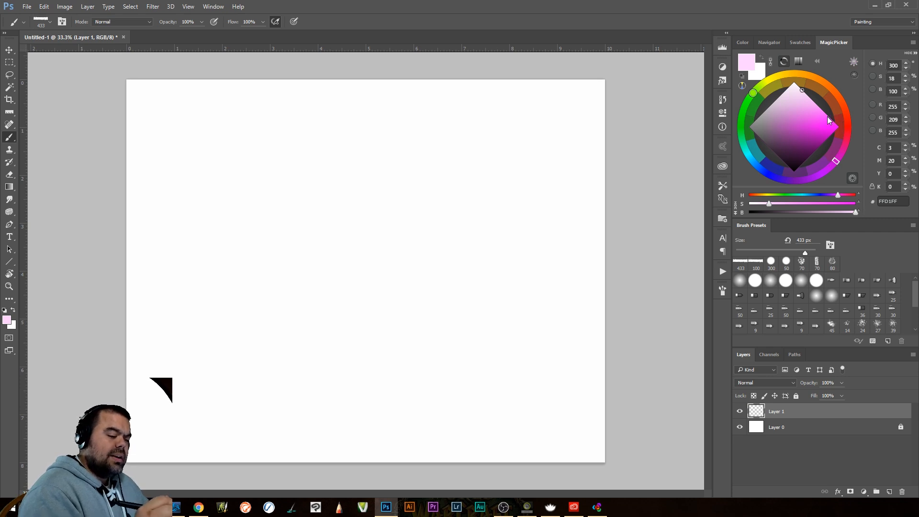
{"action": "mouse_move", "coordinate": [842, 123]}
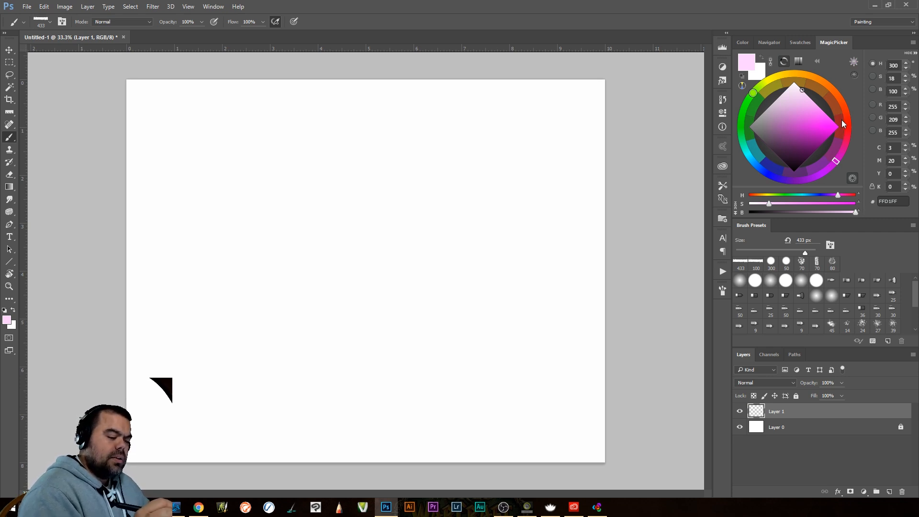
{"action": "mouse_move", "coordinate": [774, 170]}
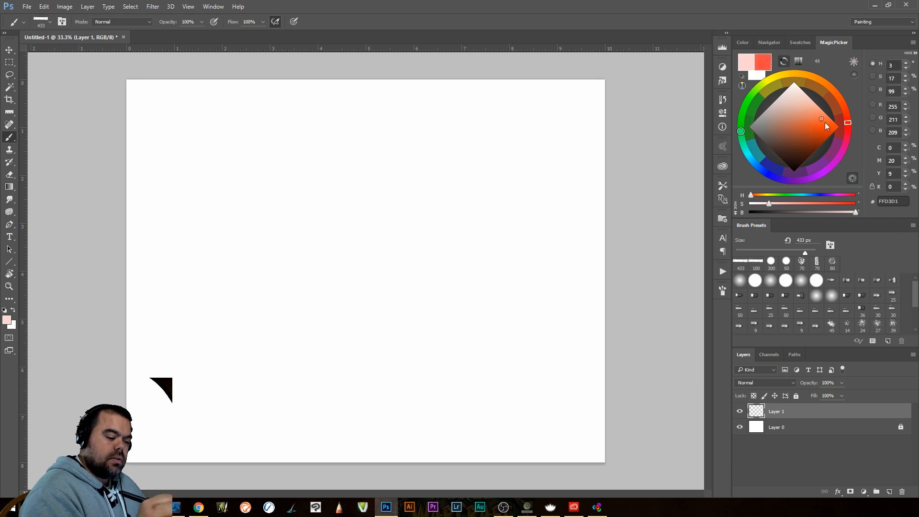
Move harmony markers through lime green and orange to vivid purple BE0BFA
{"action": "left_click", "coordinate": [846, 126]}
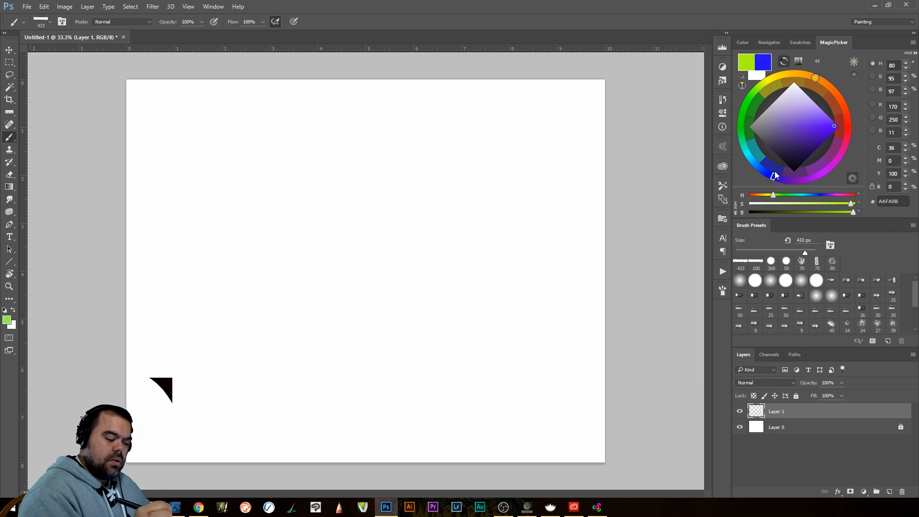
{"action": "left_click", "coordinate": [848, 127]}
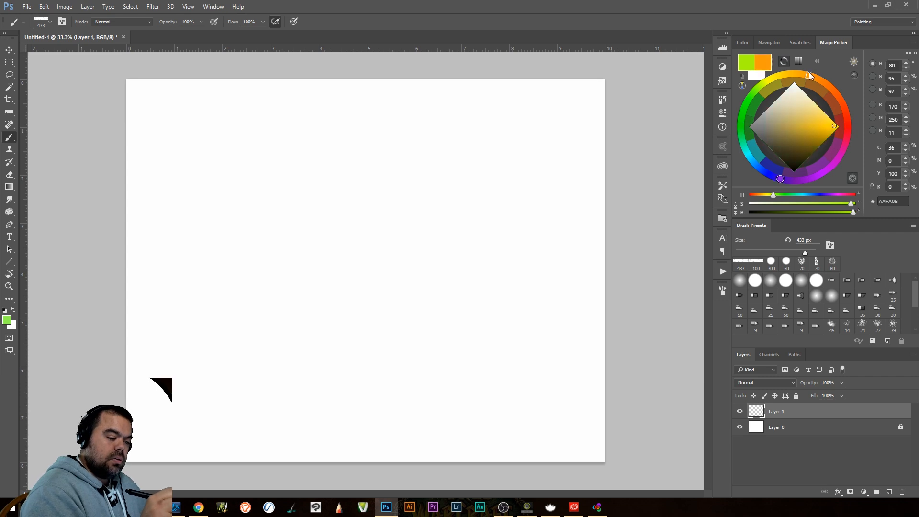
{"action": "left_click", "coordinate": [818, 177]}
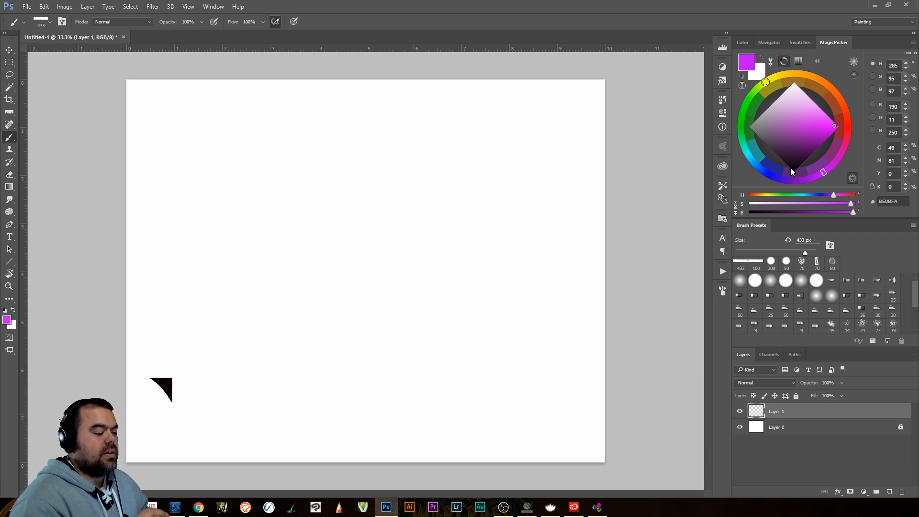
{"action": "mouse_move", "coordinate": [811, 220]}
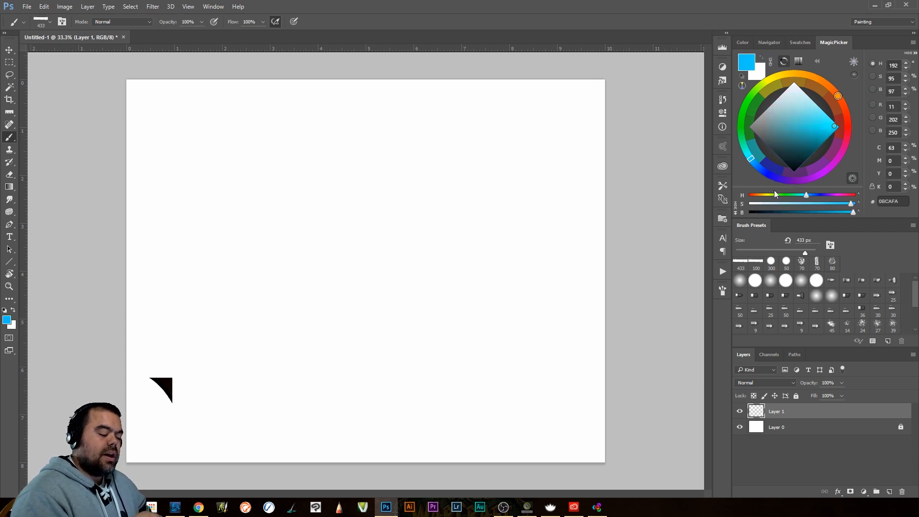
{"action": "mouse_move", "coordinate": [771, 215]}
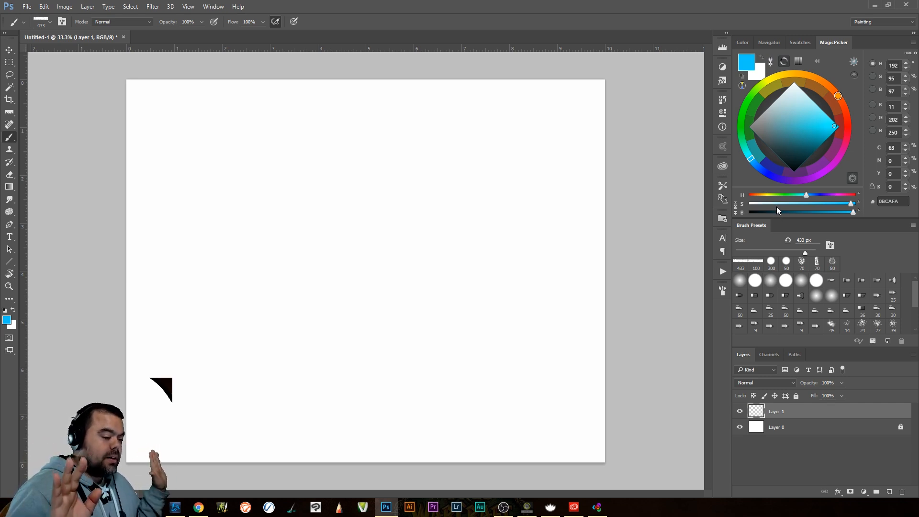
{"action": "mouse_move", "coordinate": [817, 80]}
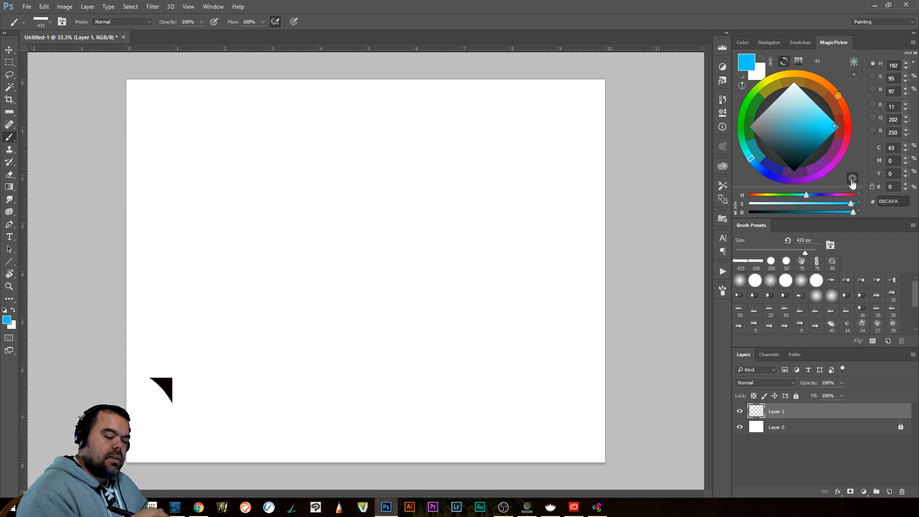
Switch to the square field with vertical hue strip, leaving green 4DD35C as foreground
{"action": "left_click_drag", "start_coordinate": [840, 95], "coordinate": [761, 85]}
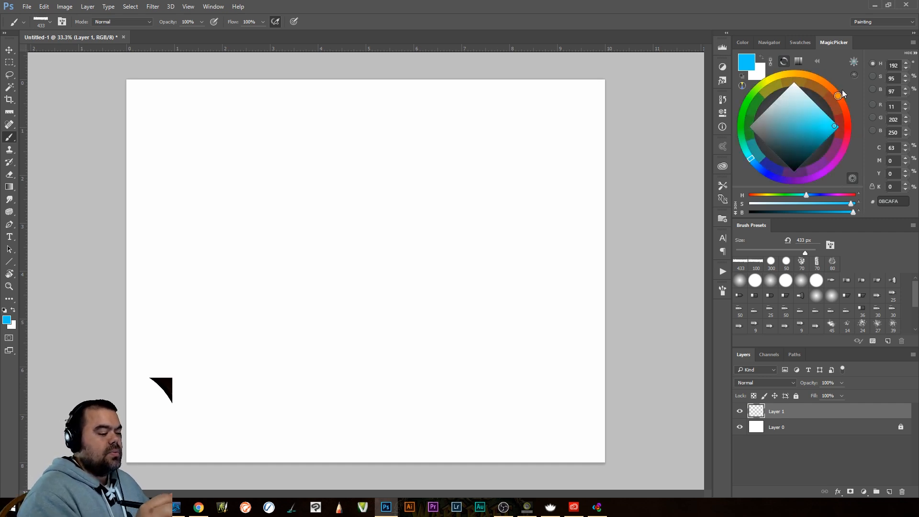
{"action": "left_click", "coordinate": [847, 125]}
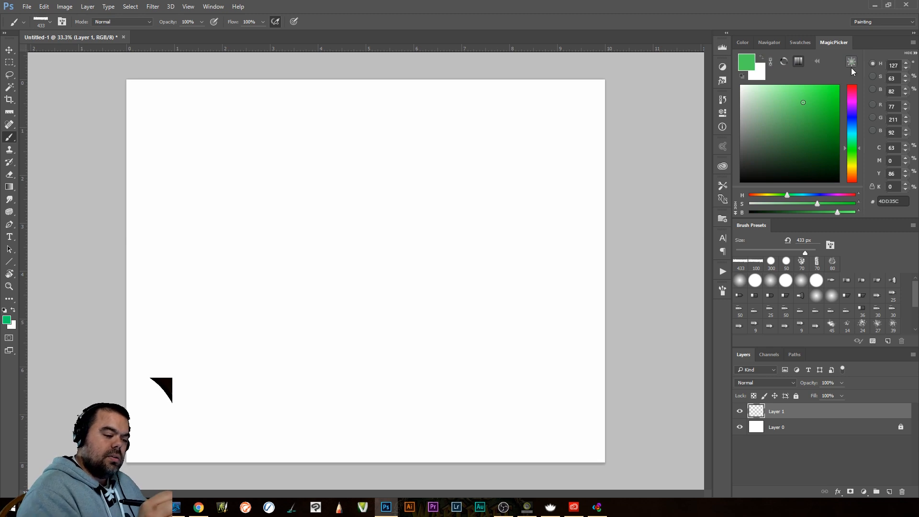
Compare with the Color panel, then return to MagicPicker's diamond with deep blue 206798
{"action": "left_click", "coordinate": [742, 42]}
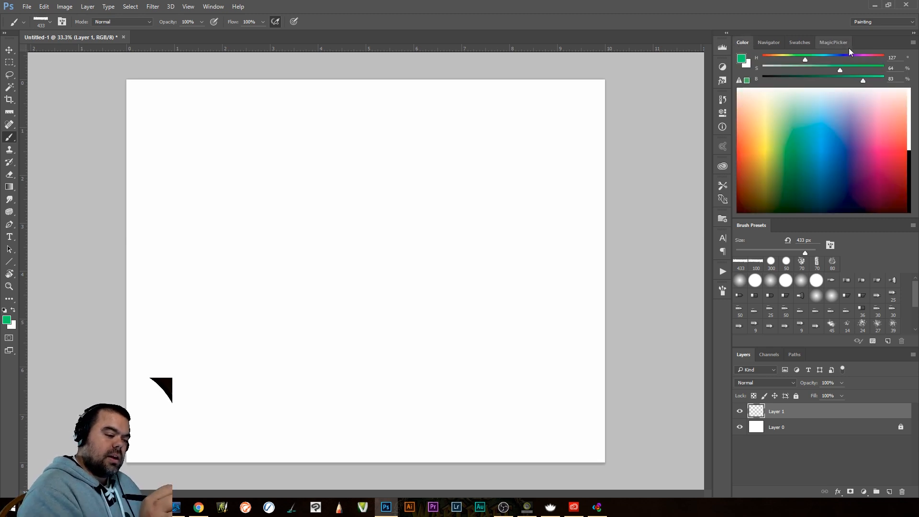
{"action": "left_click", "coordinate": [832, 42]}
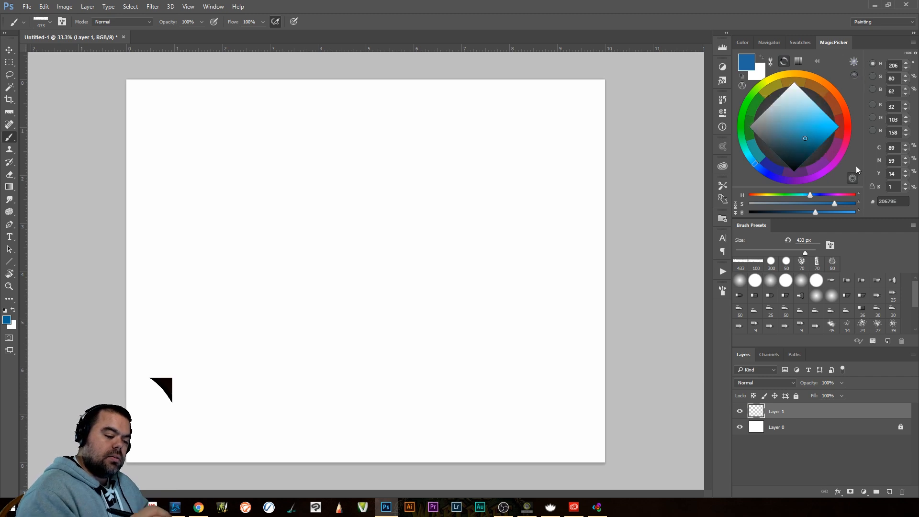
Pick pure red DE1010 and choose analogic from the harmony mode list
{"action": "left_click", "coordinate": [852, 179]}
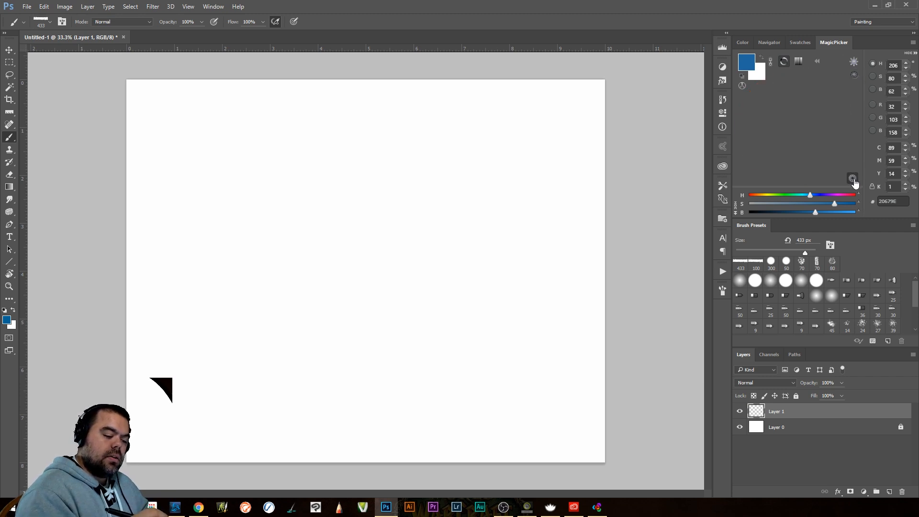
{"action": "left_click", "coordinate": [853, 178]}
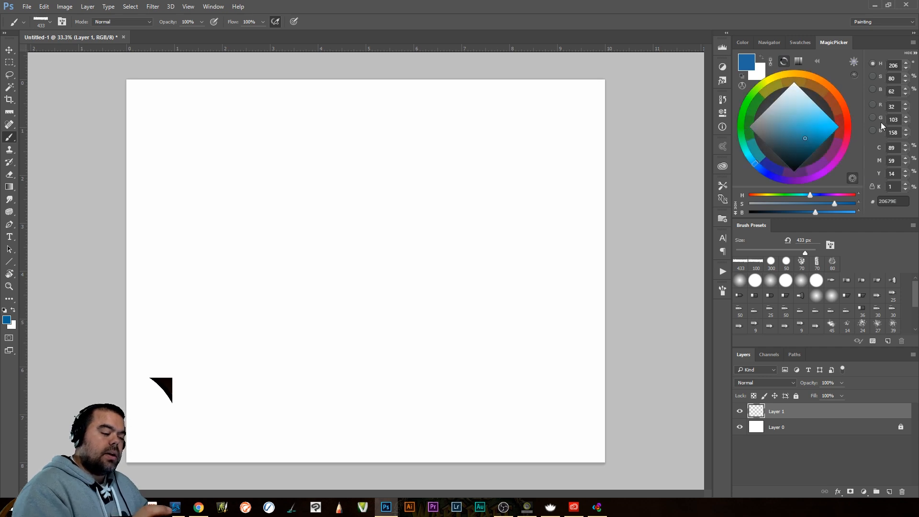
{"action": "mouse_move", "coordinate": [814, 143]}
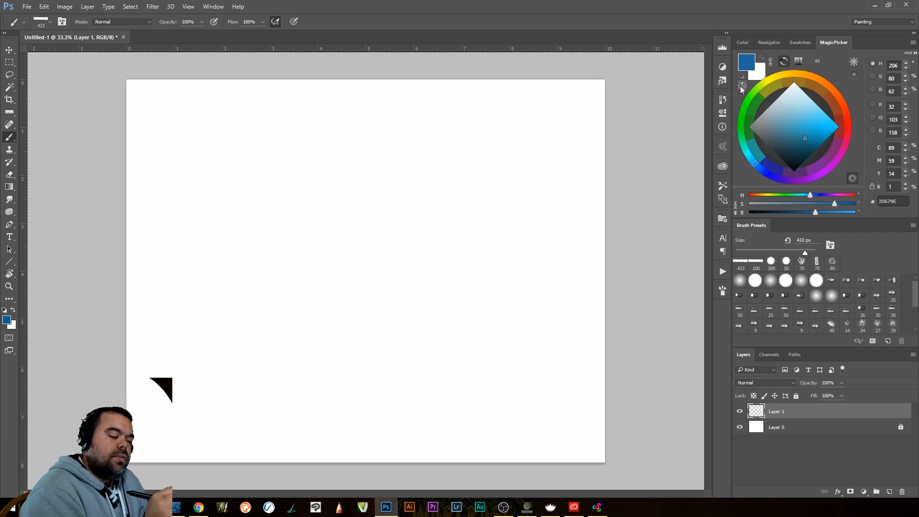
{"action": "mouse_move", "coordinate": [845, 125]}
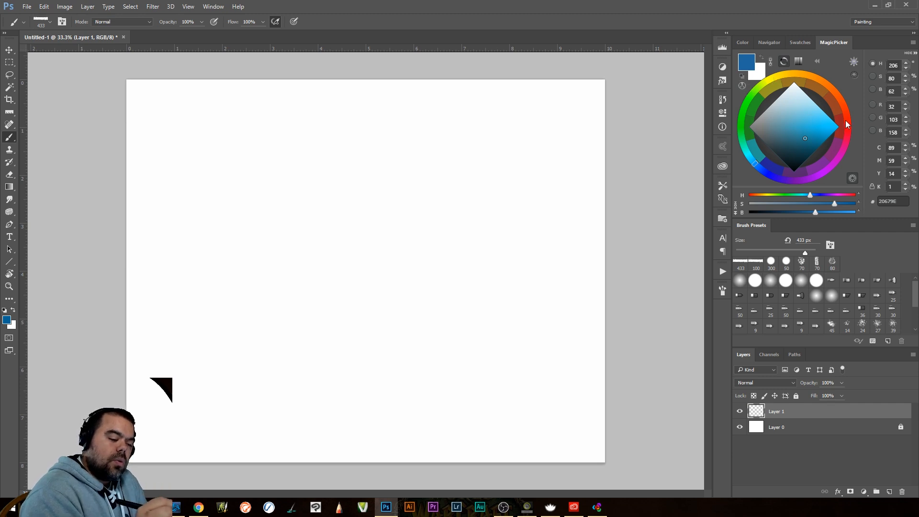
{"action": "left_click", "coordinate": [839, 128]}
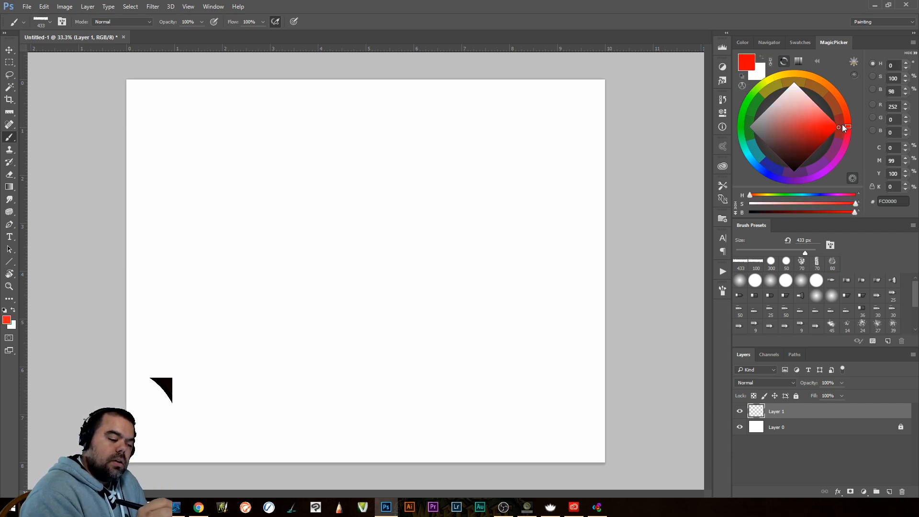
{"action": "left_click", "coordinate": [824, 129]}
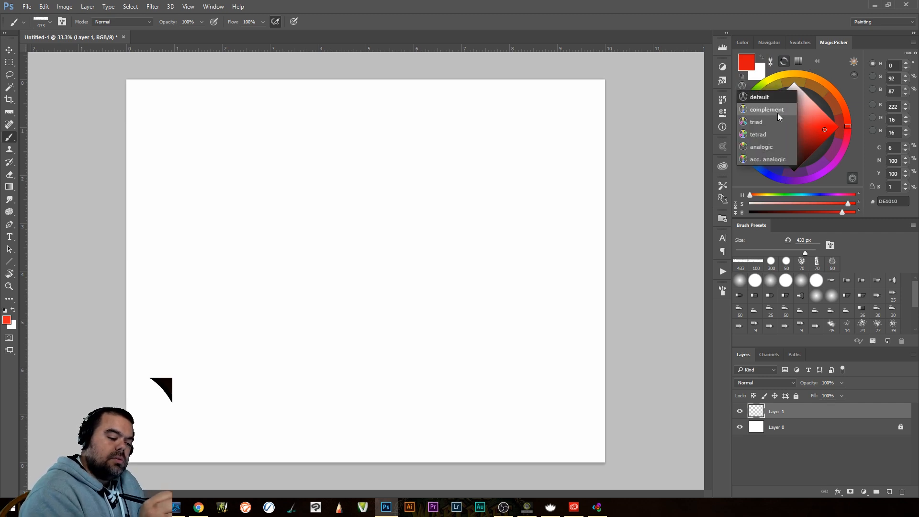
{"action": "mouse_move", "coordinate": [765, 124]}
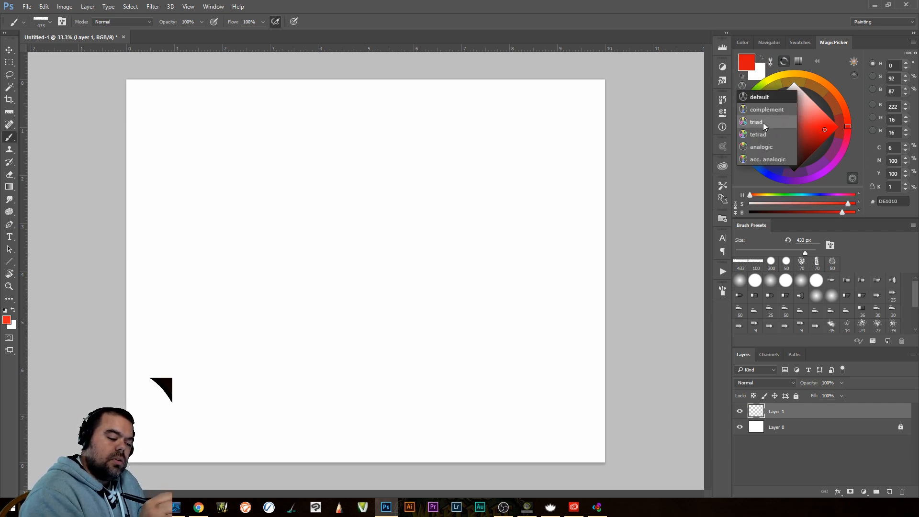
{"action": "mouse_move", "coordinate": [773, 146]}
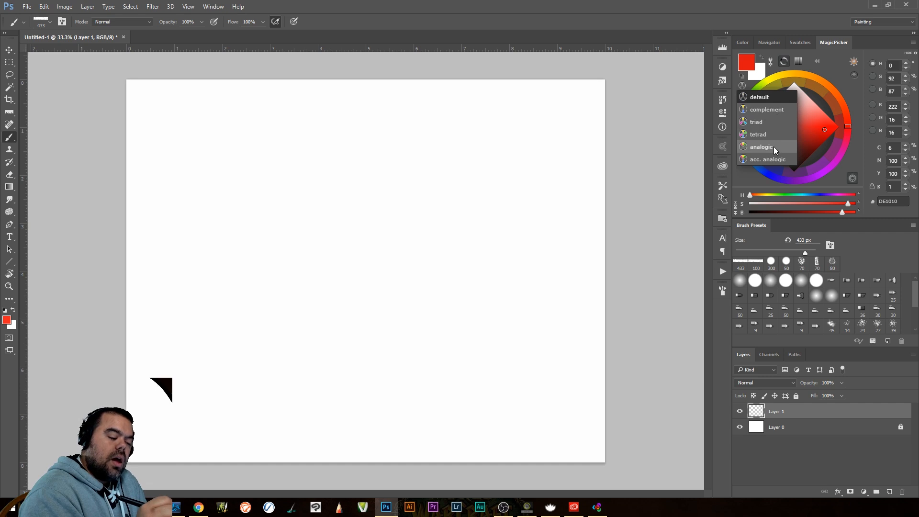
{"action": "left_click", "coordinate": [758, 134]}
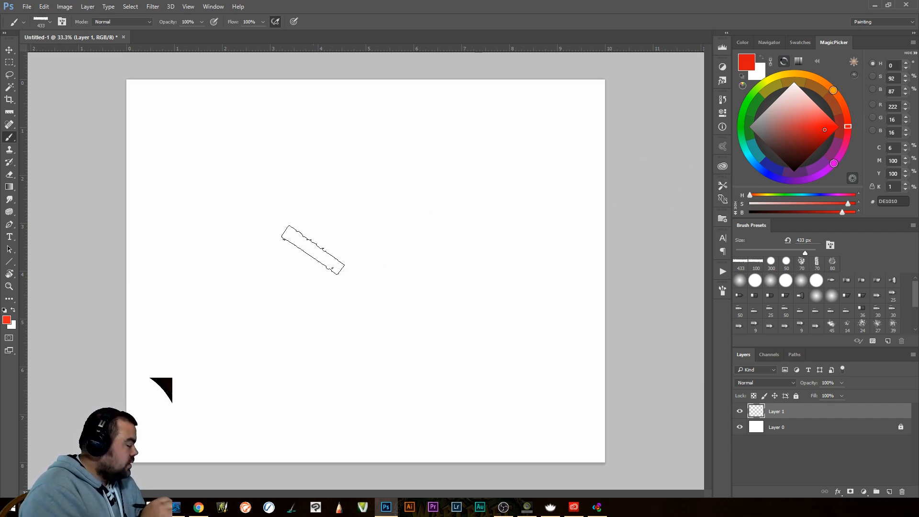
Paint a red stroke across the centre, then a magenta harmony stroke above it
{"action": "left_click_drag", "start_coordinate": [314, 249], "coordinate": [275, 305]}
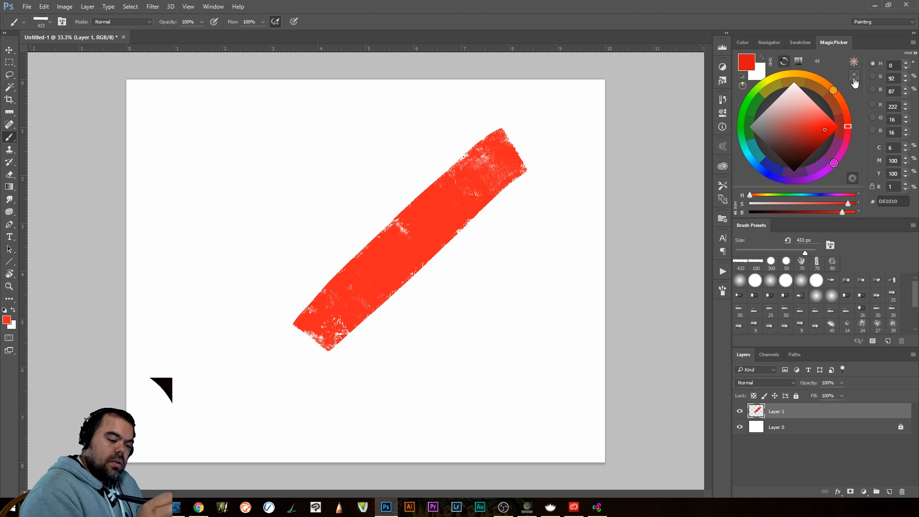
{"action": "left_click", "coordinate": [834, 89]}
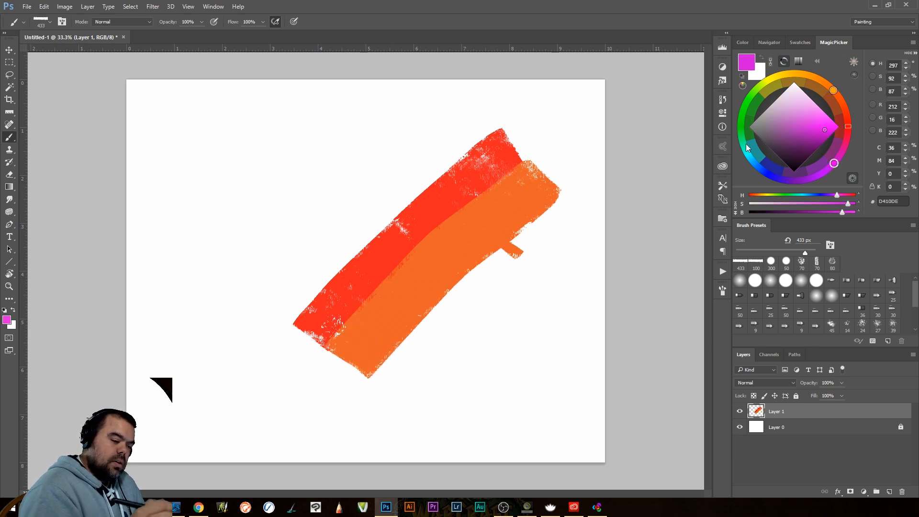
{"action": "left_click_drag", "start_coordinate": [492, 102], "coordinate": [287, 317]}
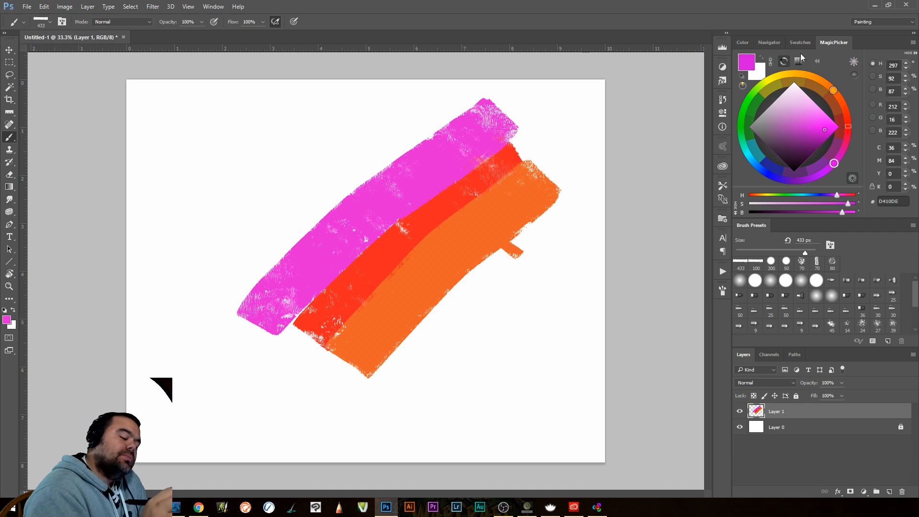
{"action": "mouse_move", "coordinate": [846, 133]}
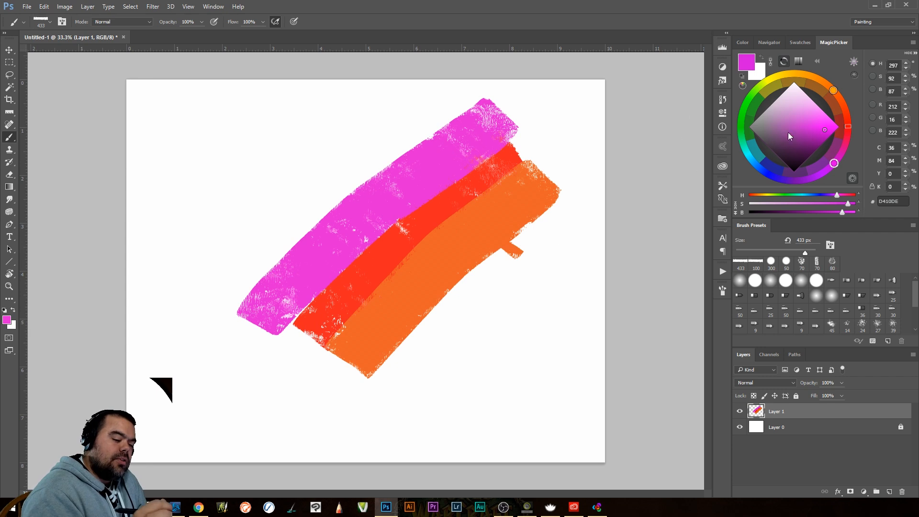
Choose a duller purple and paint muted strokes at the lower right
{"action": "left_click", "coordinate": [793, 73]}
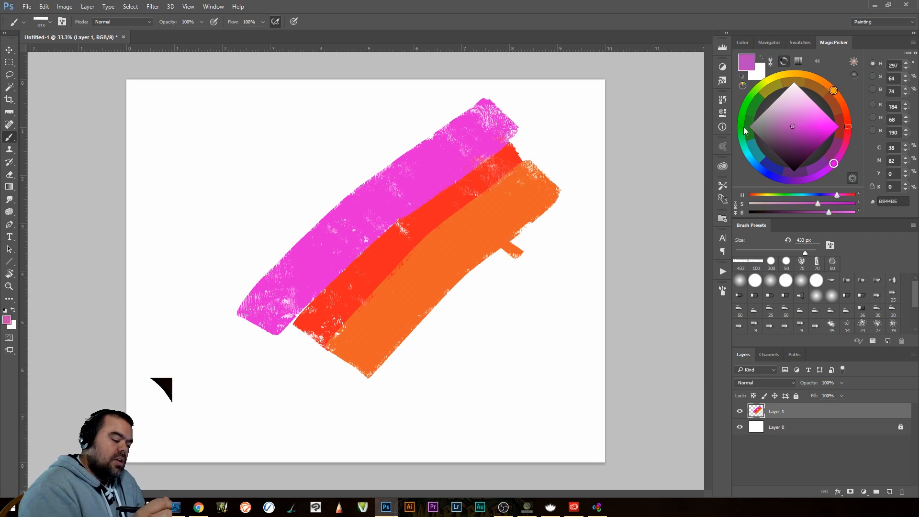
{"action": "mouse_move", "coordinate": [826, 145]}
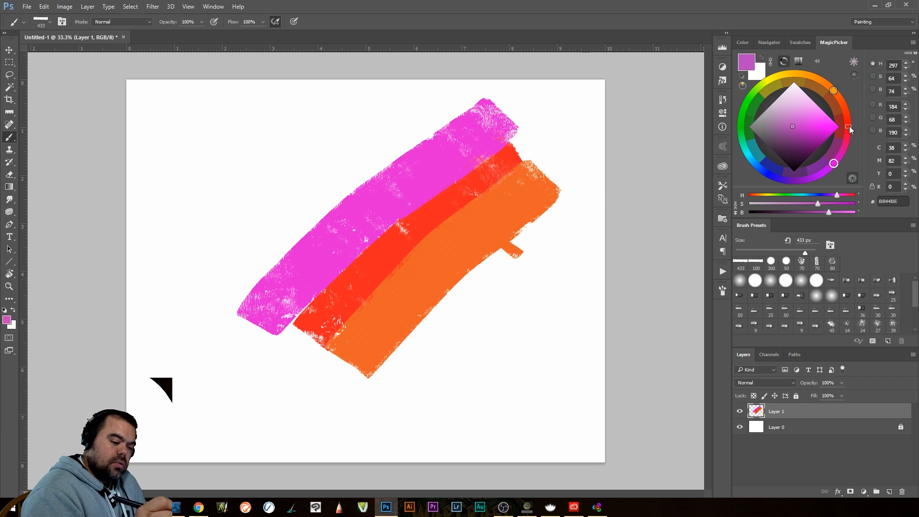
{"action": "left_click_drag", "start_coordinate": [434, 384], "coordinate": [469, 422]}
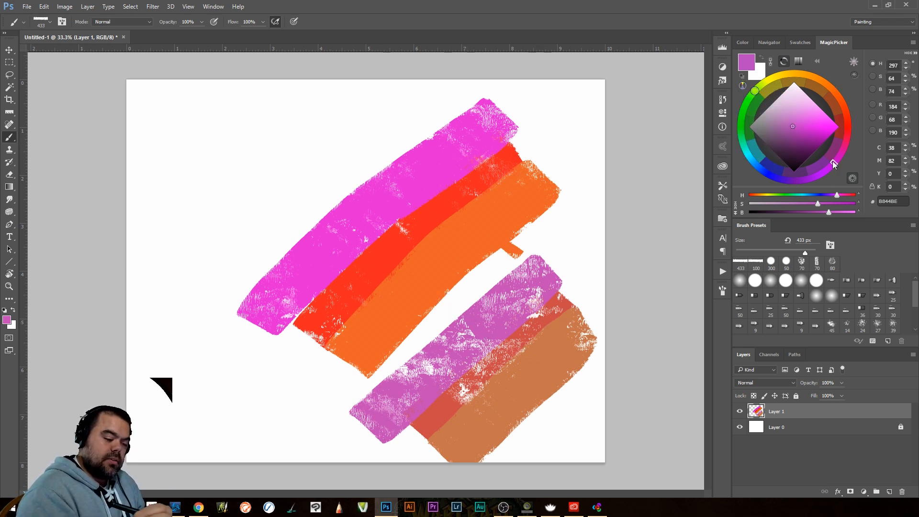
Choose bright green on the MagicPicker wheel and paint green and red strokes along the top-left edge
{"action": "left_click", "coordinate": [848, 126]}
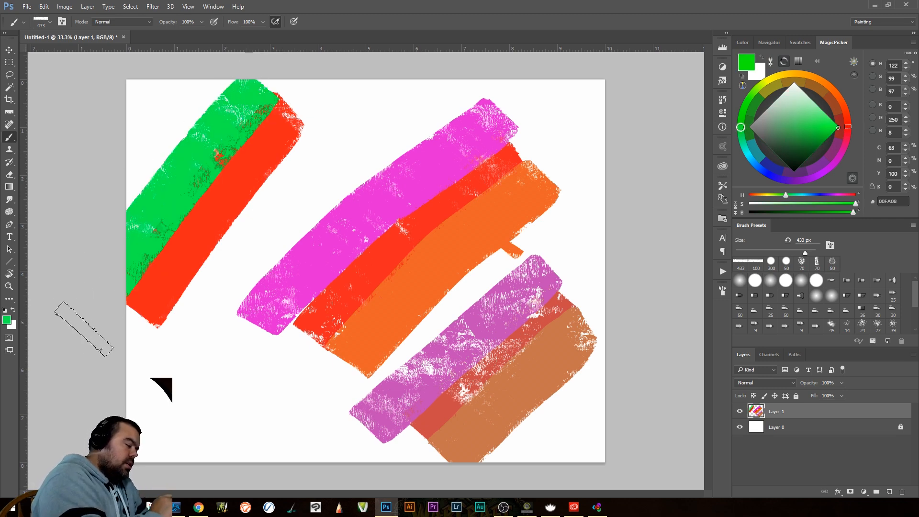
{"action": "left_click", "coordinate": [743, 85]}
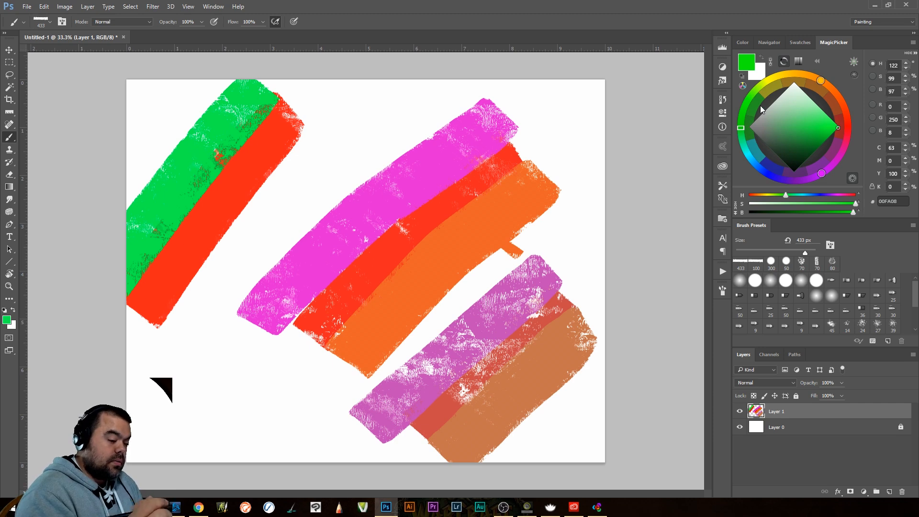
Switch MagicPicker to tetrad harmony and paint the first blue and orange companion strokes on Layer 2
{"action": "left_click", "coordinate": [769, 86]}
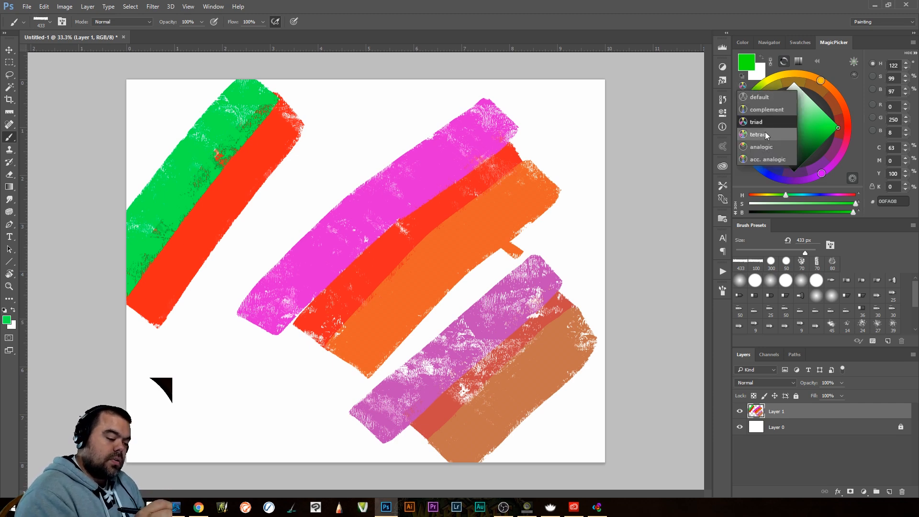
{"action": "left_click", "coordinate": [759, 134]}
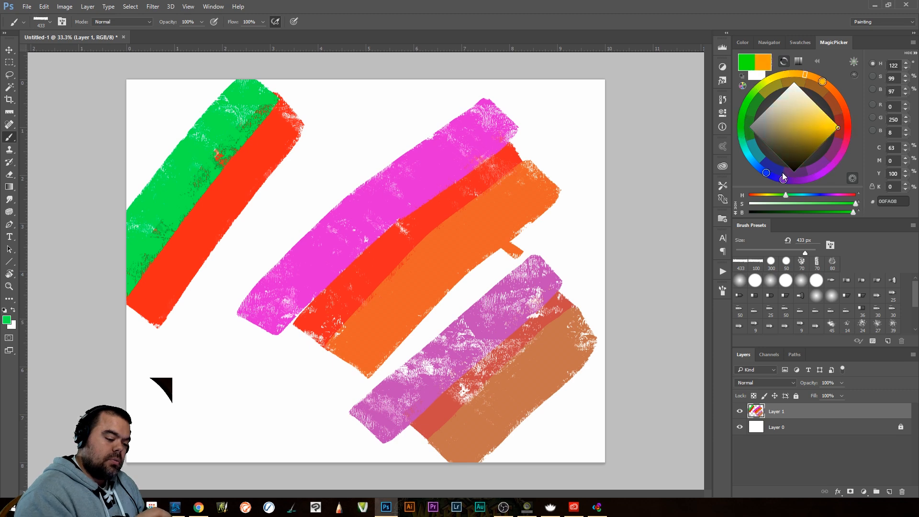
{"action": "left_click", "coordinate": [762, 170]}
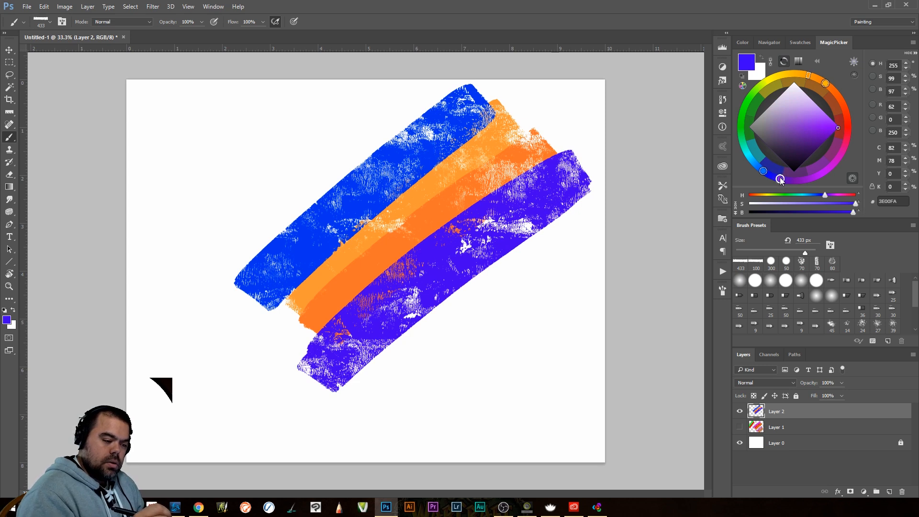
{"action": "left_click", "coordinate": [779, 180]}
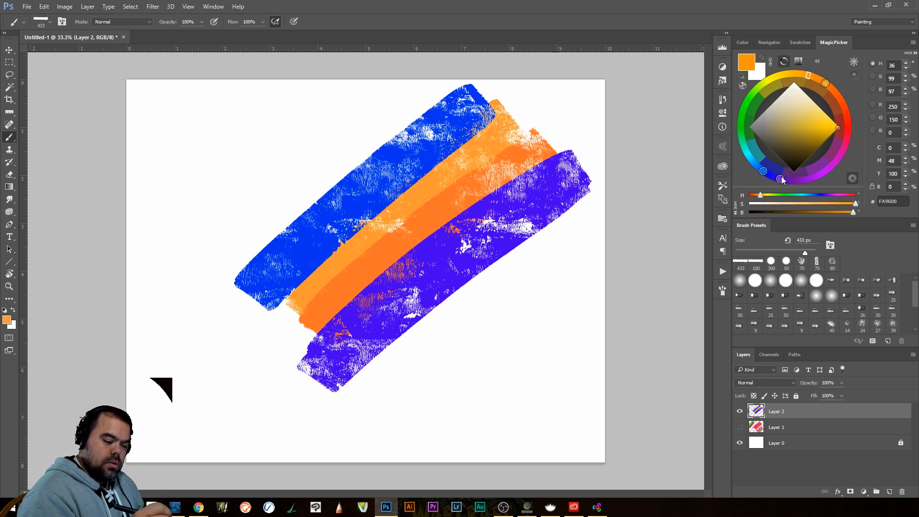
Paint a second group of green, blue and orange tetrad strokes, ending with orange as the current colour
{"action": "left_click", "coordinate": [764, 172]}
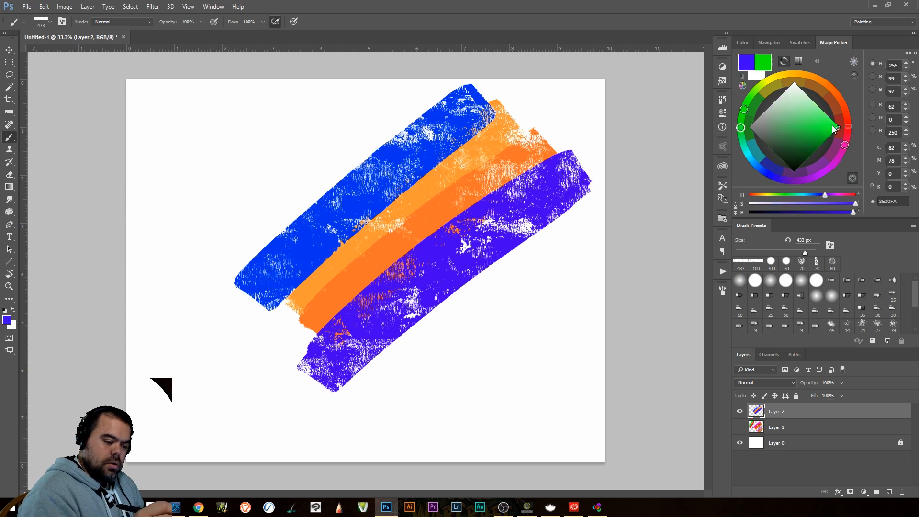
{"action": "left_click", "coordinate": [835, 129]}
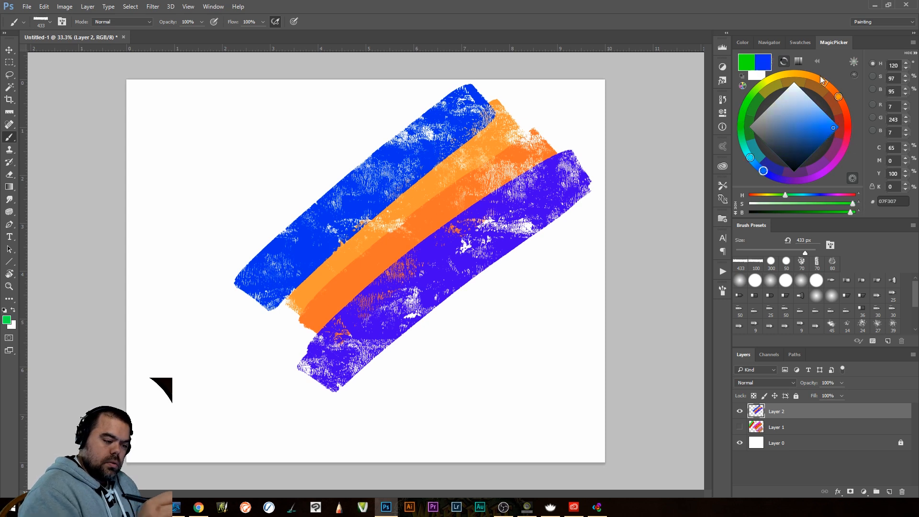
{"action": "left_click", "coordinate": [773, 177]}
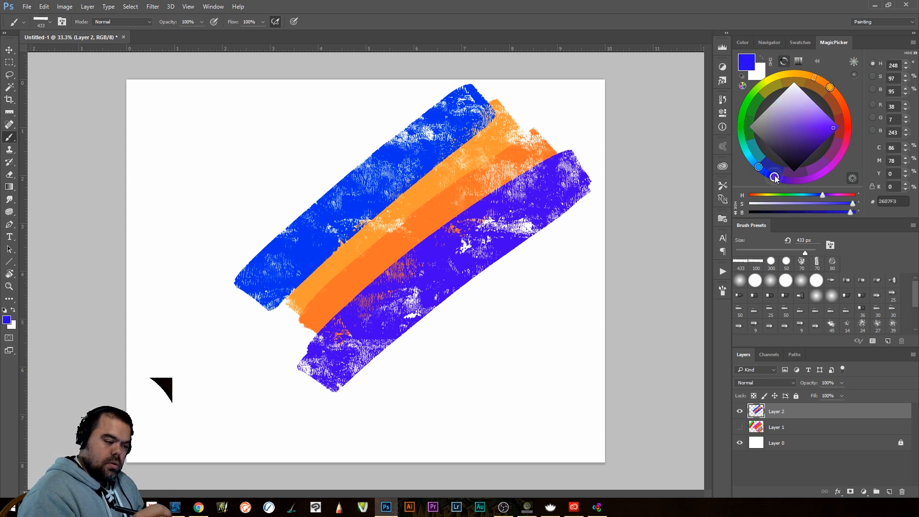
{"action": "left_click", "coordinate": [774, 178]}
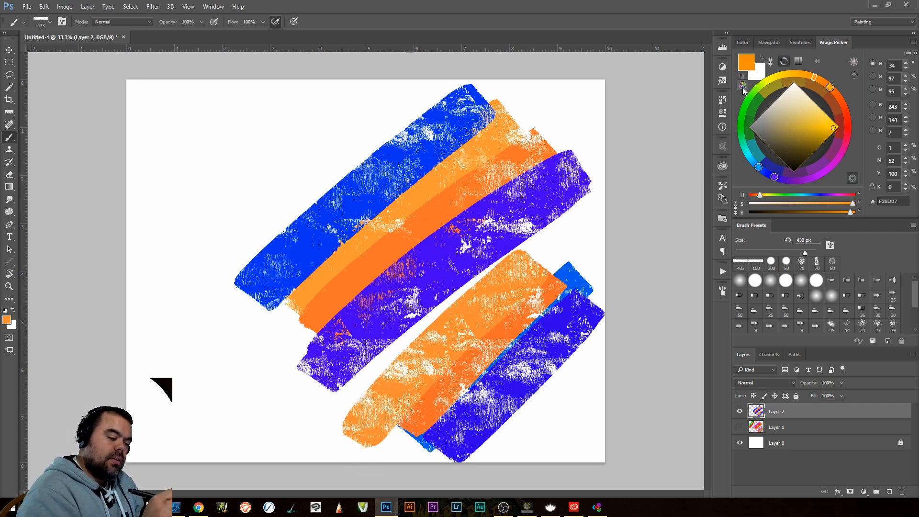
{"action": "left_click", "coordinate": [743, 85]}
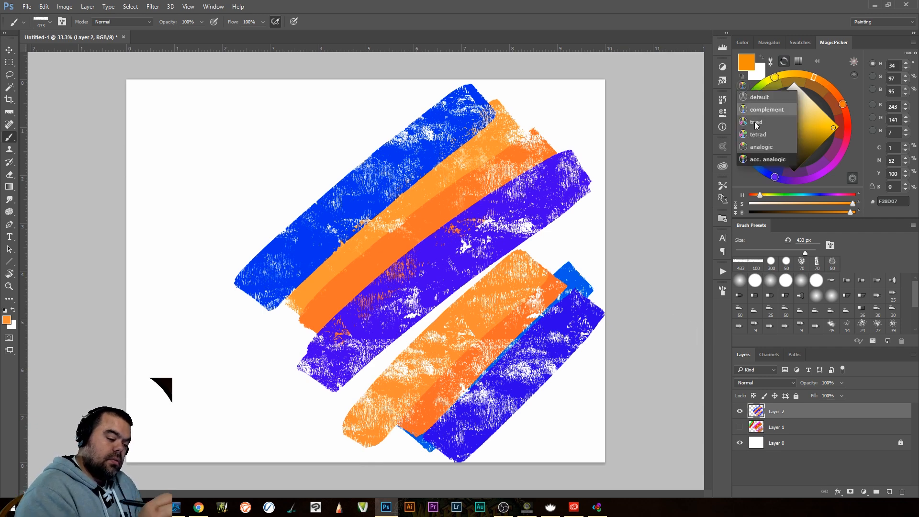
{"action": "mouse_move", "coordinate": [766, 159]}
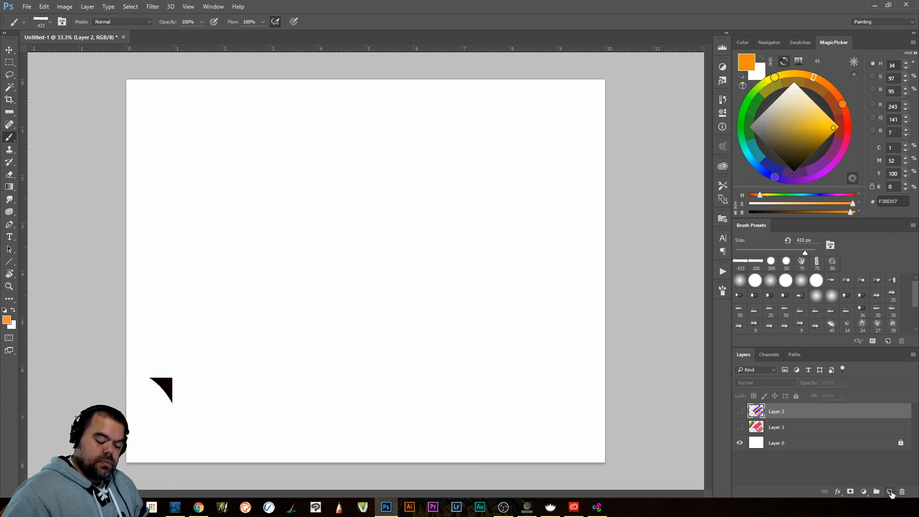
Add Layer 3 and paint overlapping sky-blue, orange and pink strokes on it
{"action": "left_click", "coordinate": [889, 491]}
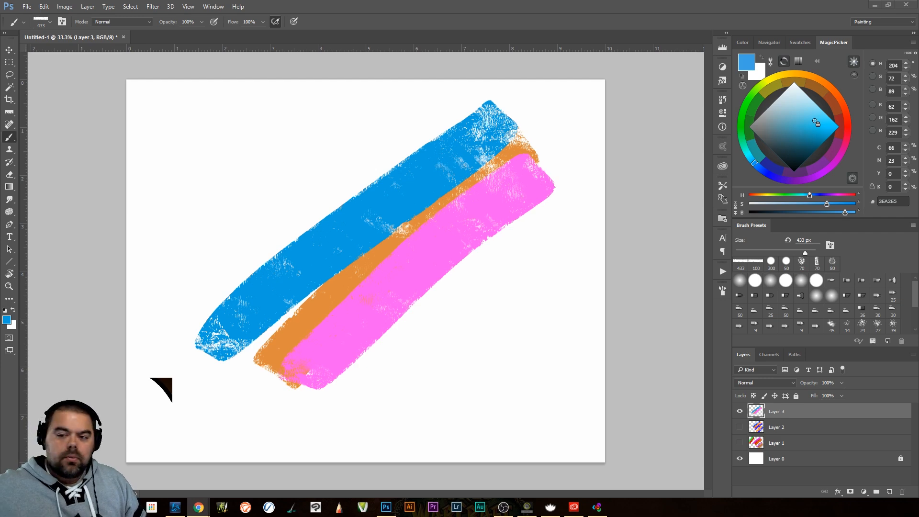
{"action": "left_click", "coordinate": [197, 508]}
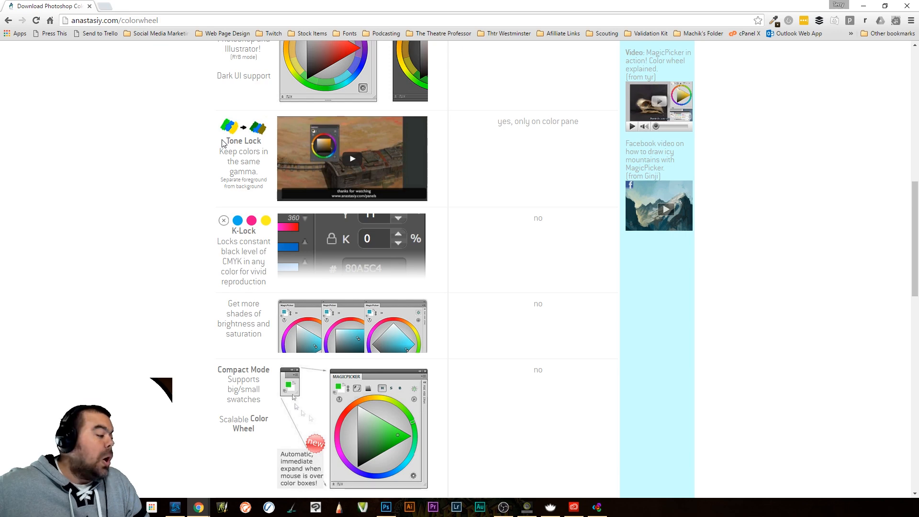
{"action": "mouse_move", "coordinate": [508, 154]}
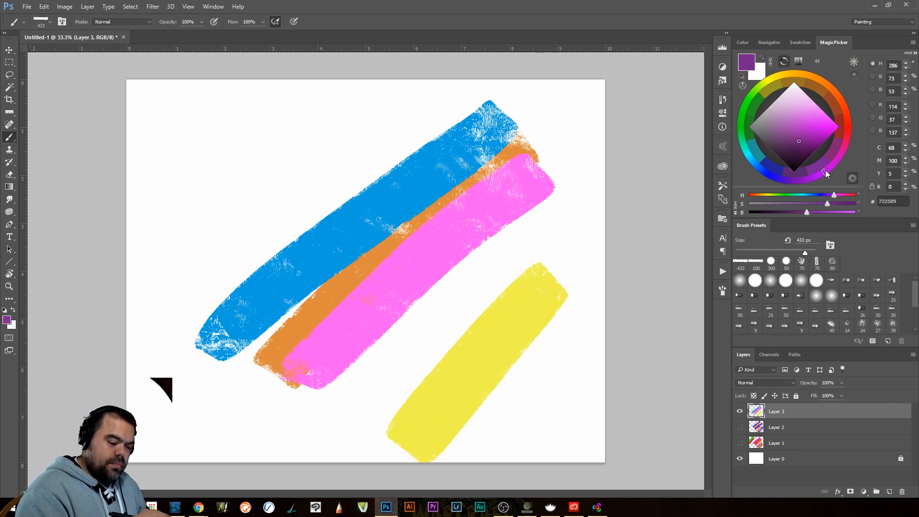
Try a dark teal stroke beside the yellow one, remove it, and settle on muted olive-yellow BAB23D
{"action": "left_click", "coordinate": [785, 143]}
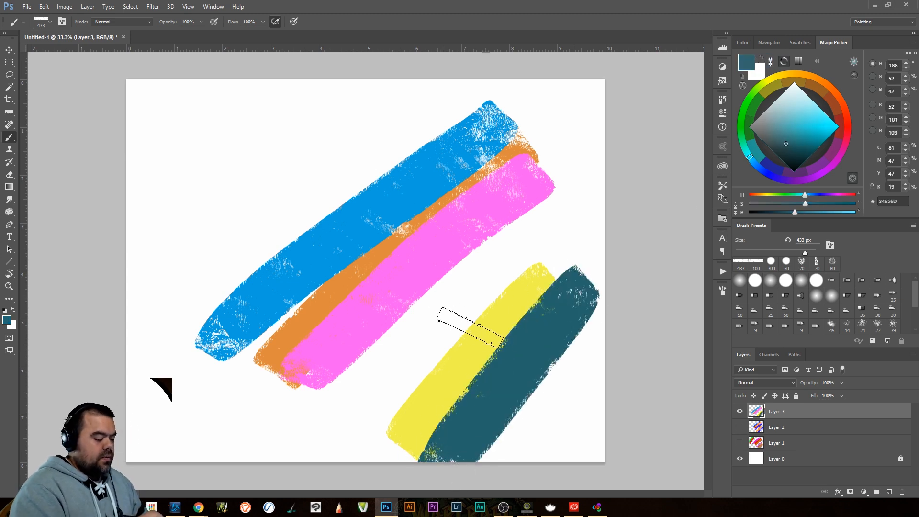
{"action": "left_click_drag", "start_coordinate": [469, 325], "coordinate": [475, 404]}
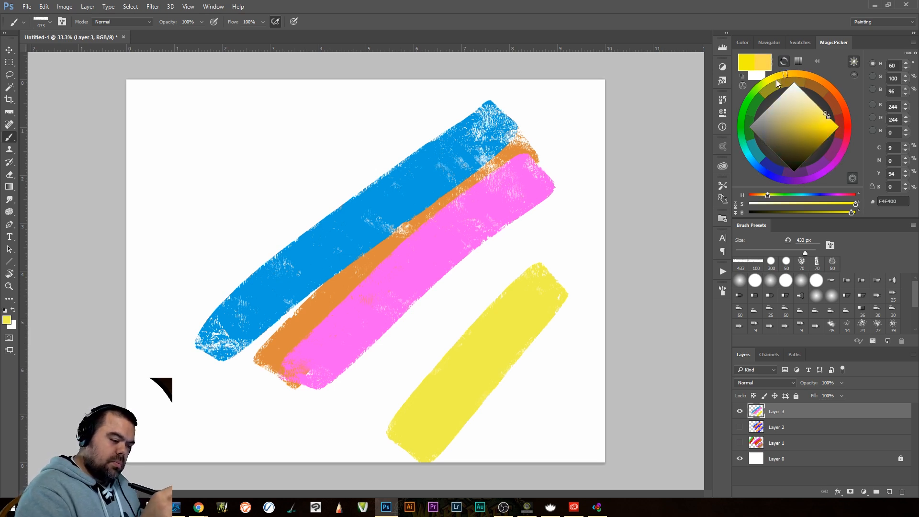
{"action": "left_click", "coordinate": [831, 119]}
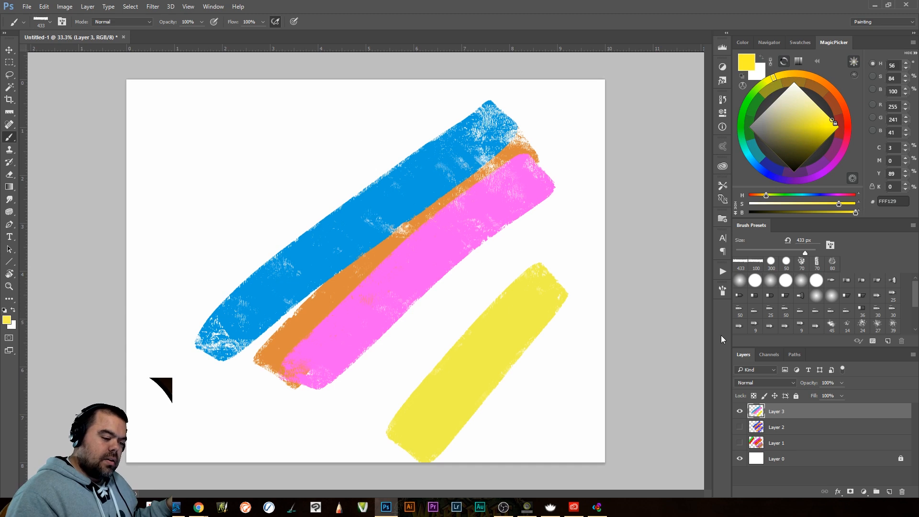
{"action": "left_click", "coordinate": [798, 130]}
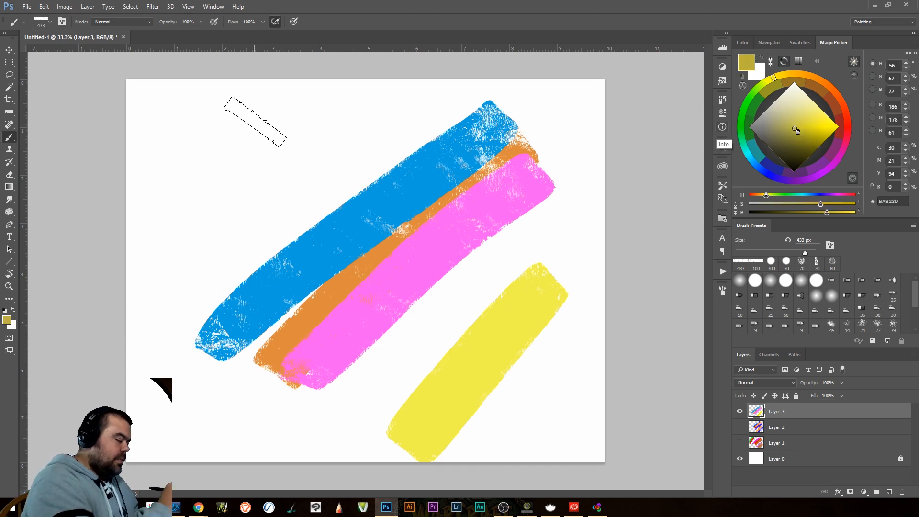
Paint an olive stroke at top left and overlap it with a broad 800 px light blue stroke
{"action": "left_click_drag", "start_coordinate": [232, 103], "coordinate": [287, 138]}
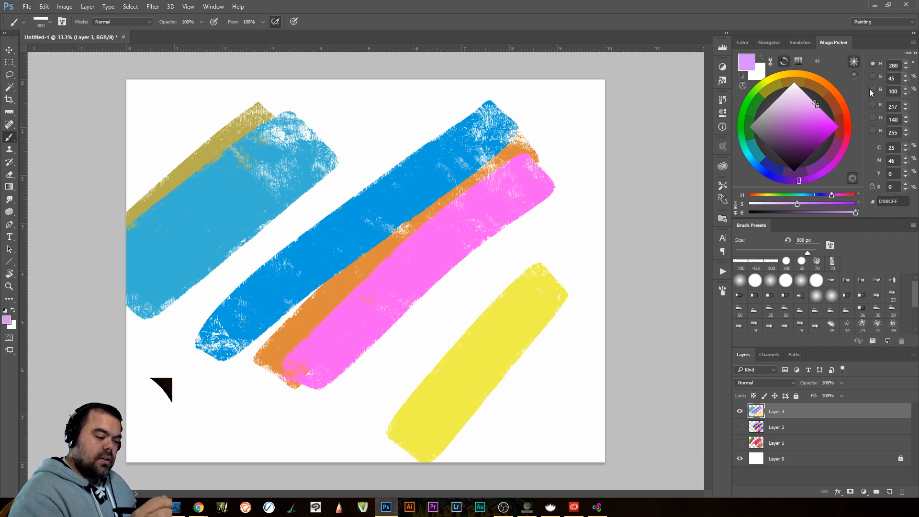
{"action": "mouse_move", "coordinate": [900, 75]}
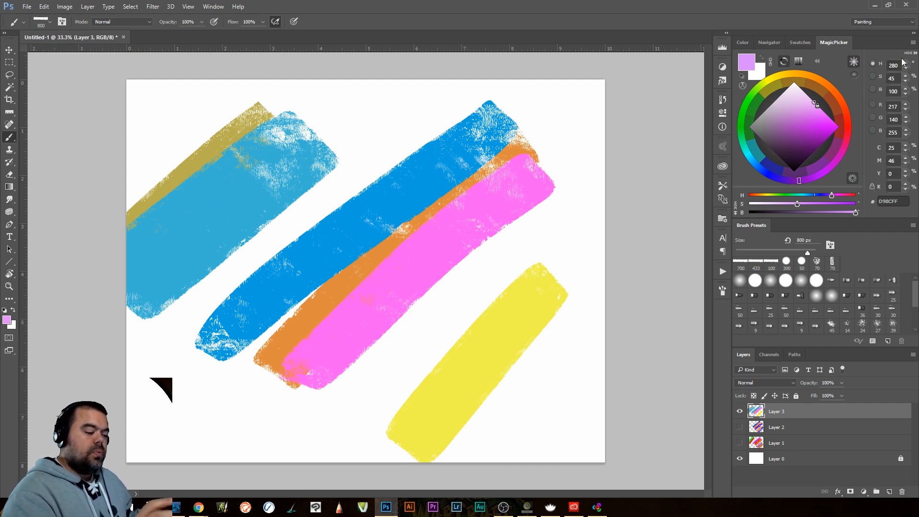
{"action": "left_click", "coordinate": [742, 43]}
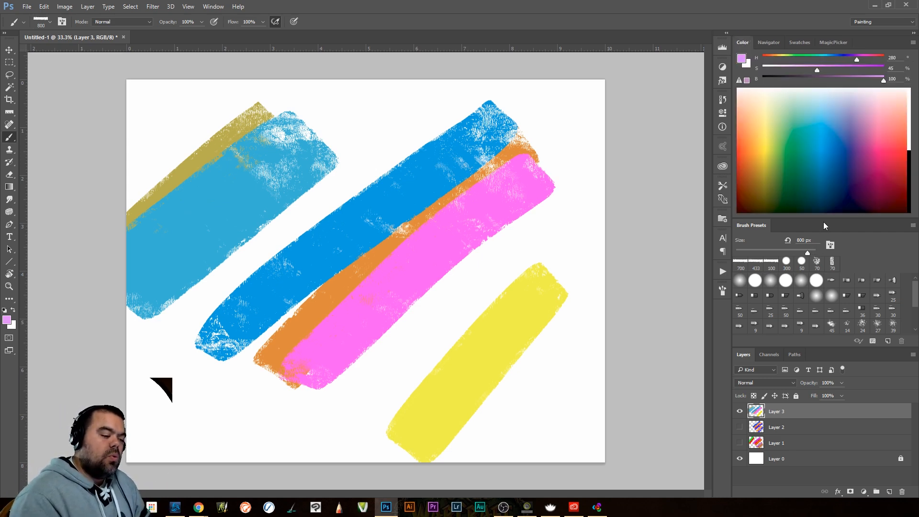
{"action": "mouse_move", "coordinate": [811, 252]}
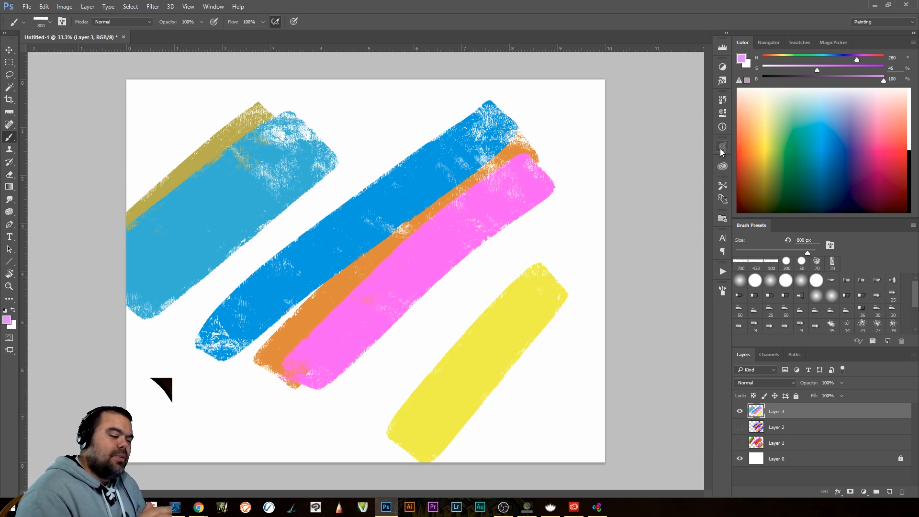
Pick a dusty rose on the MagicPicker wheel and paint a broad stroke across the pink and yellow swatches
{"action": "left_click", "coordinate": [819, 151]}
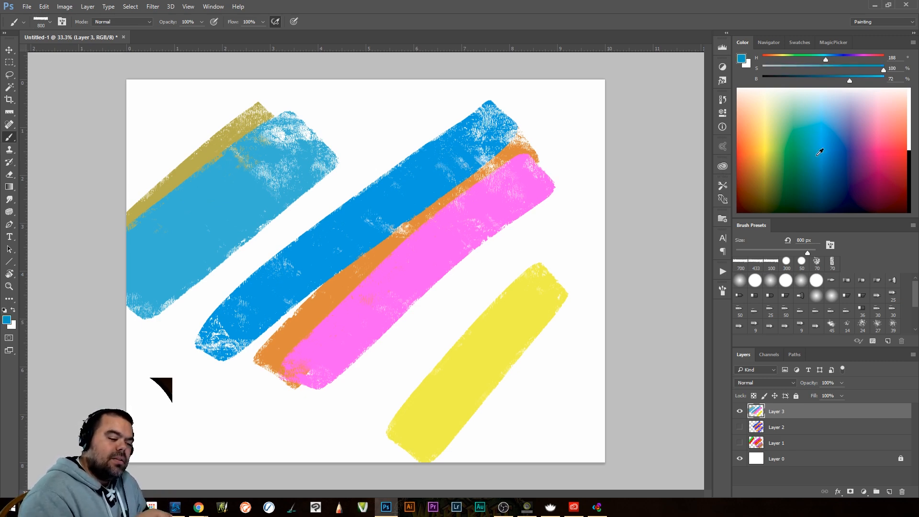
{"action": "left_click", "coordinate": [790, 137]}
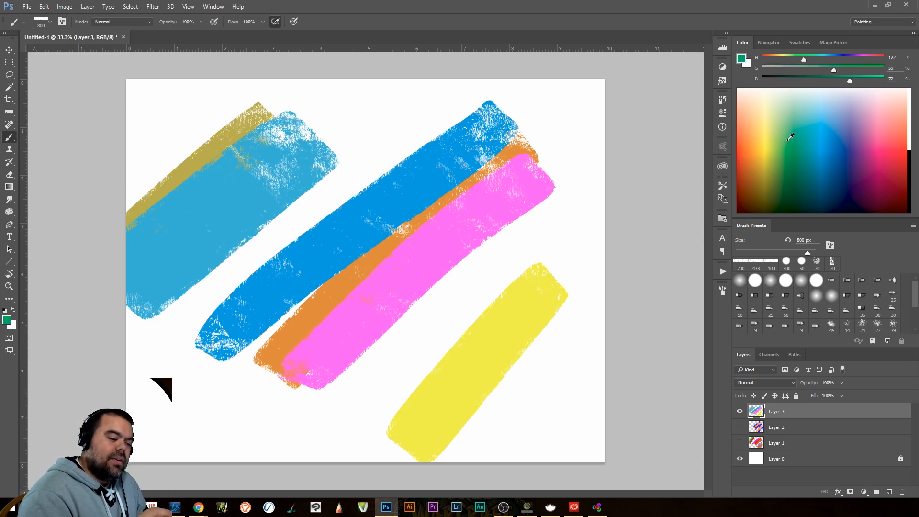
{"action": "left_click", "coordinate": [833, 42]}
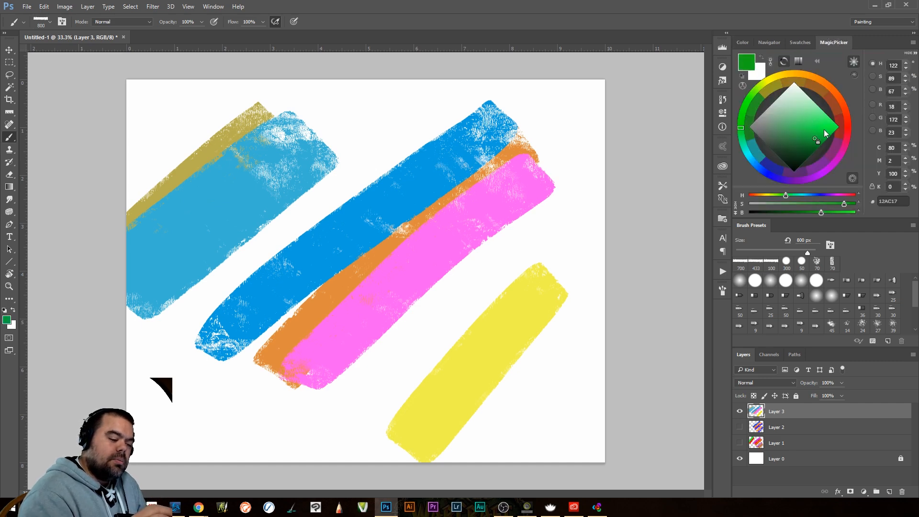
{"action": "left_click", "coordinate": [817, 113]}
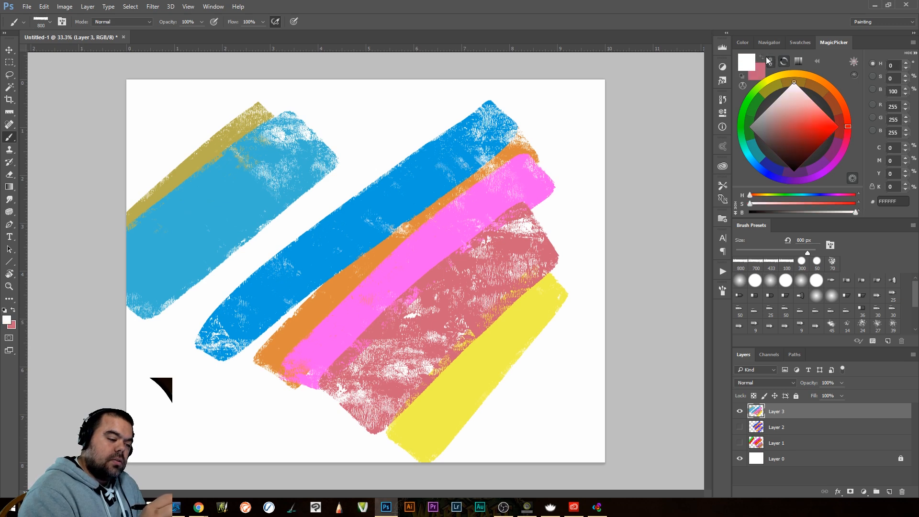
{"action": "left_click", "coordinate": [789, 120]}
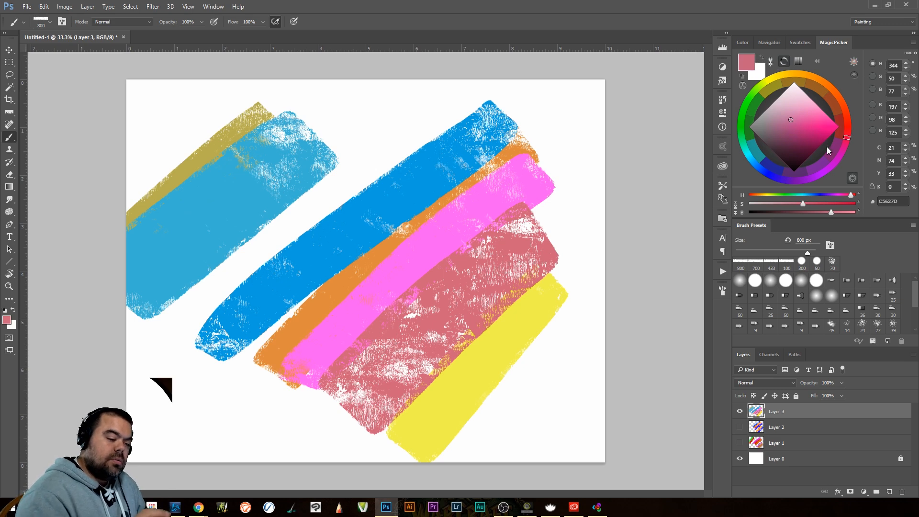
{"action": "mouse_move", "coordinate": [862, 37]}
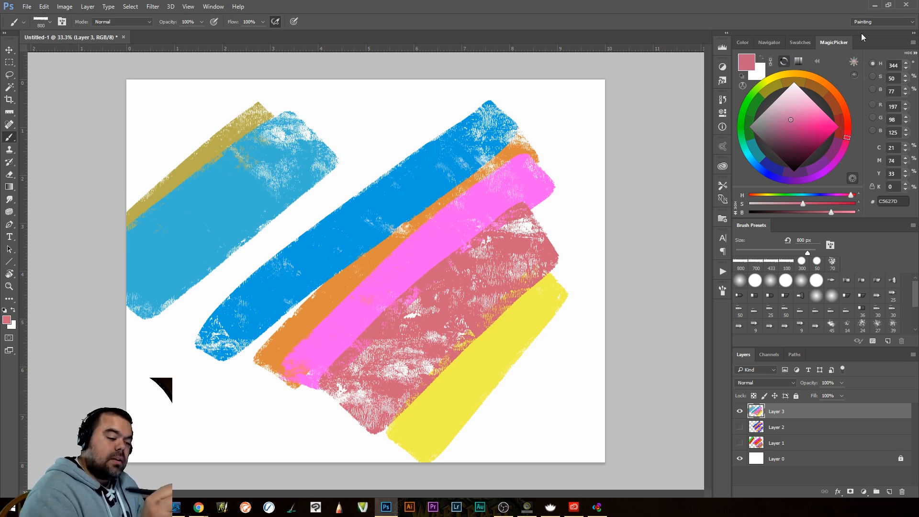
{"action": "mouse_move", "coordinate": [902, 41]}
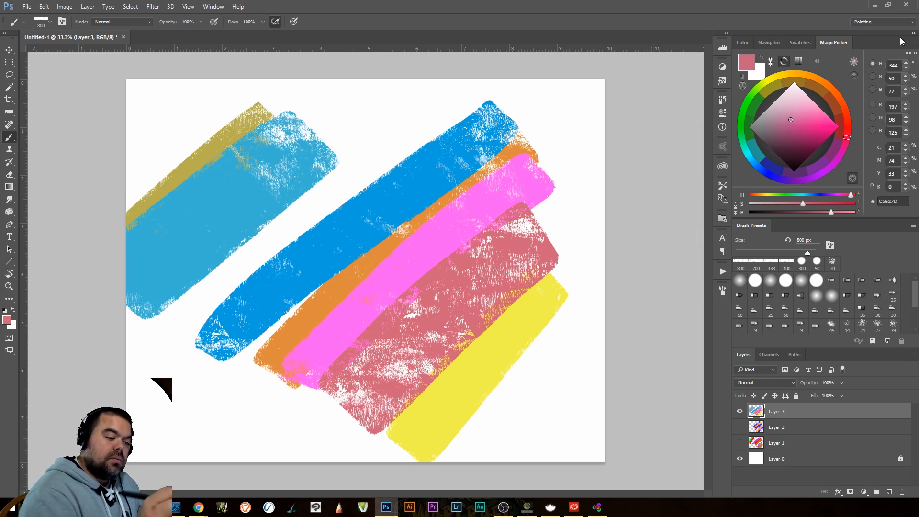
{"action": "left_click", "coordinate": [913, 53]}
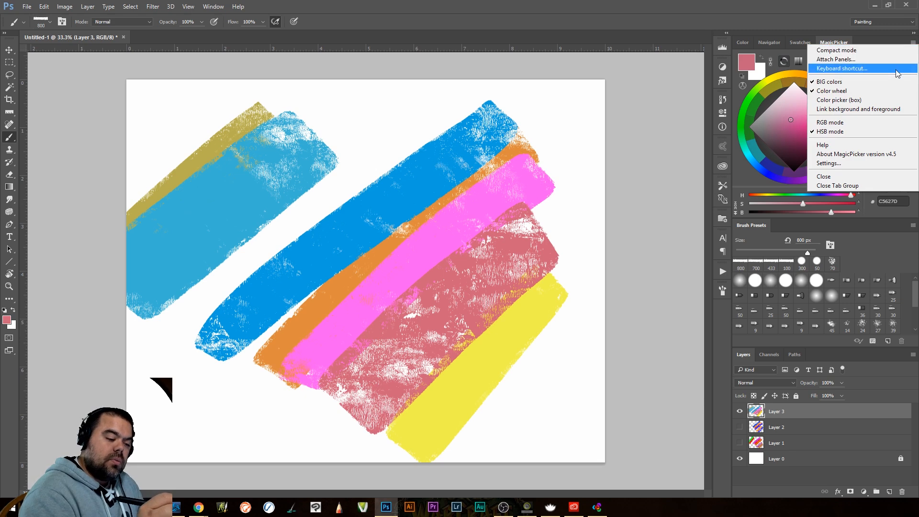
{"action": "mouse_move", "coordinate": [853, 122]}
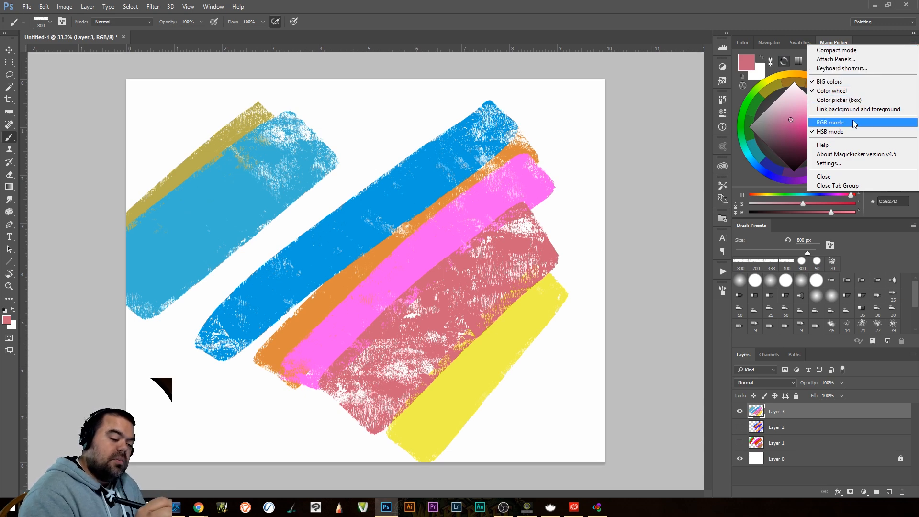
{"action": "left_click", "coordinate": [830, 122]}
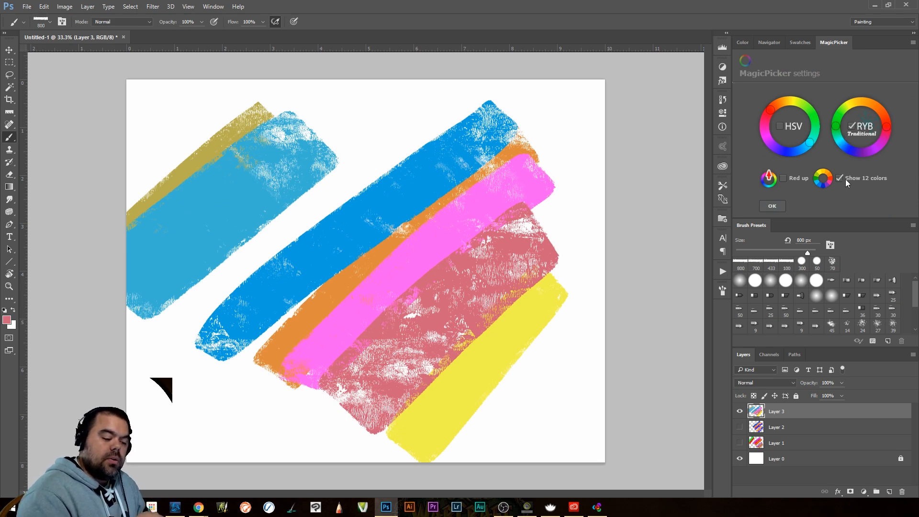
{"action": "left_click", "coordinate": [772, 206]}
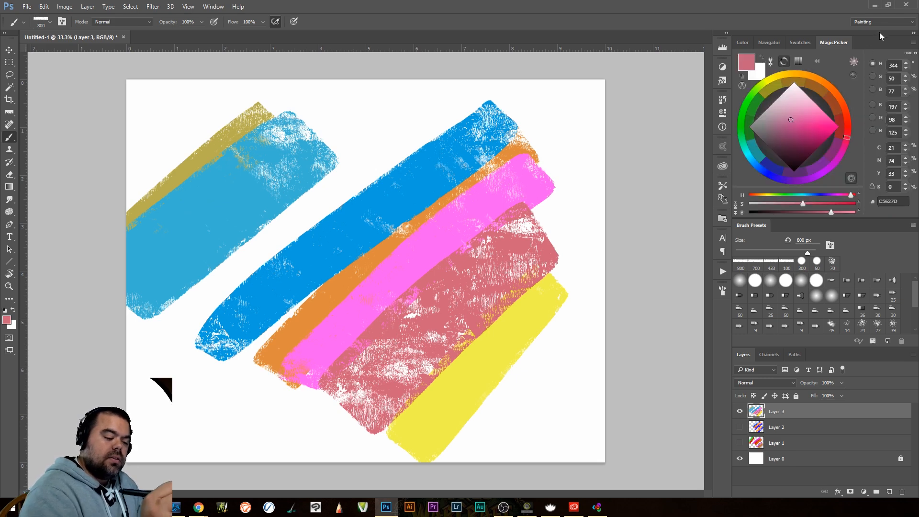
{"action": "left_click", "coordinate": [913, 41]}
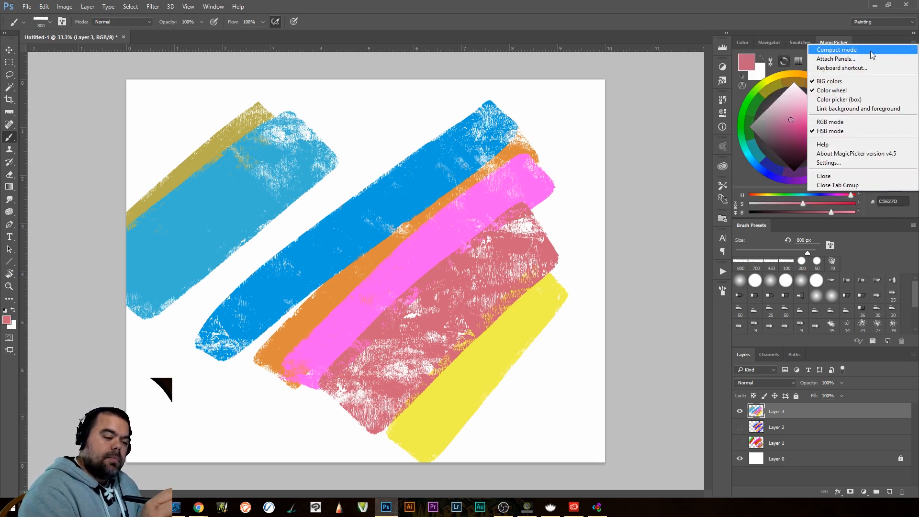
{"action": "mouse_move", "coordinate": [849, 104]}
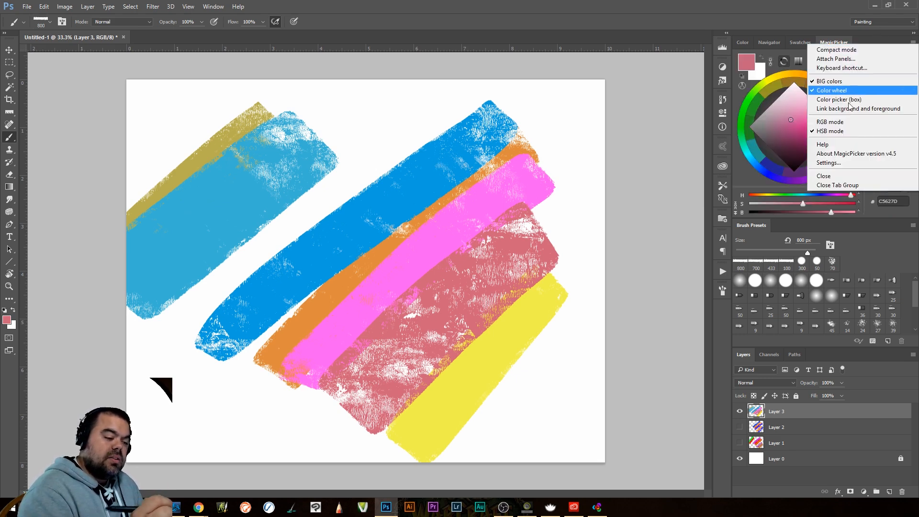
{"action": "mouse_move", "coordinate": [829, 121]}
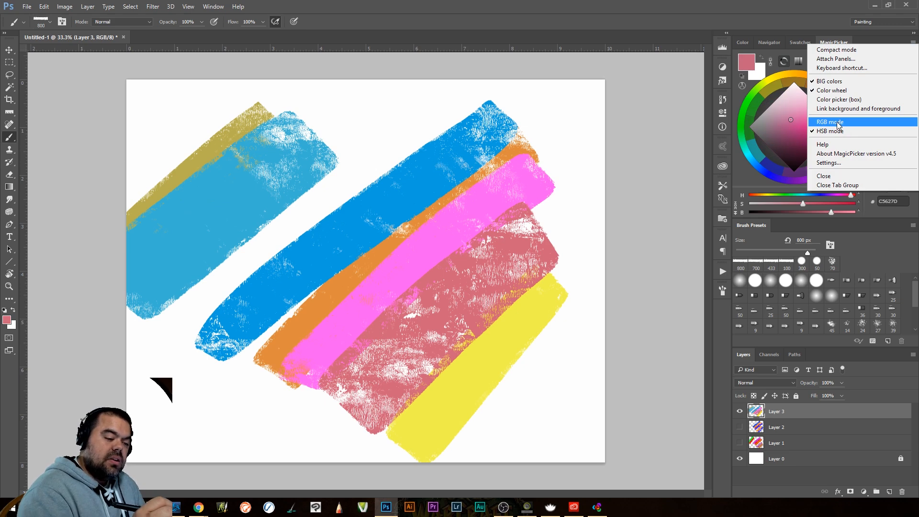
{"action": "left_click", "coordinate": [829, 122]}
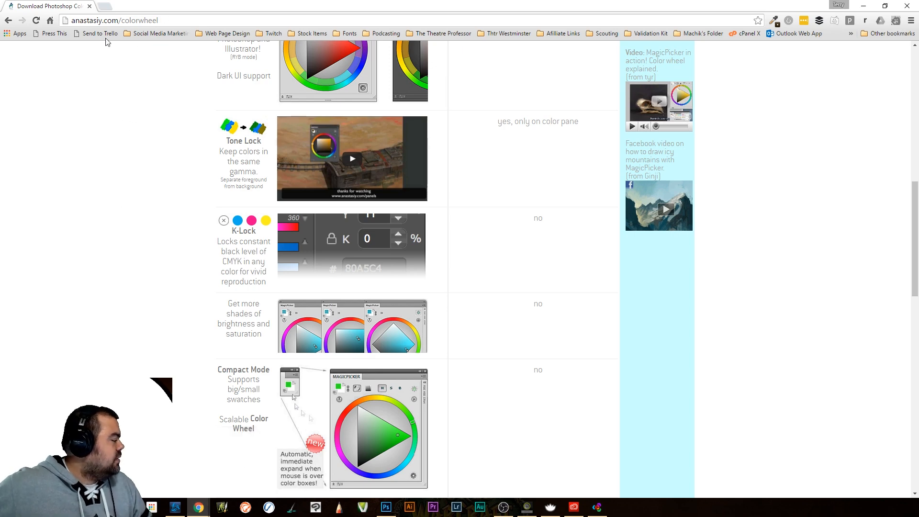
{"action": "mouse_move", "coordinate": [116, 90]}
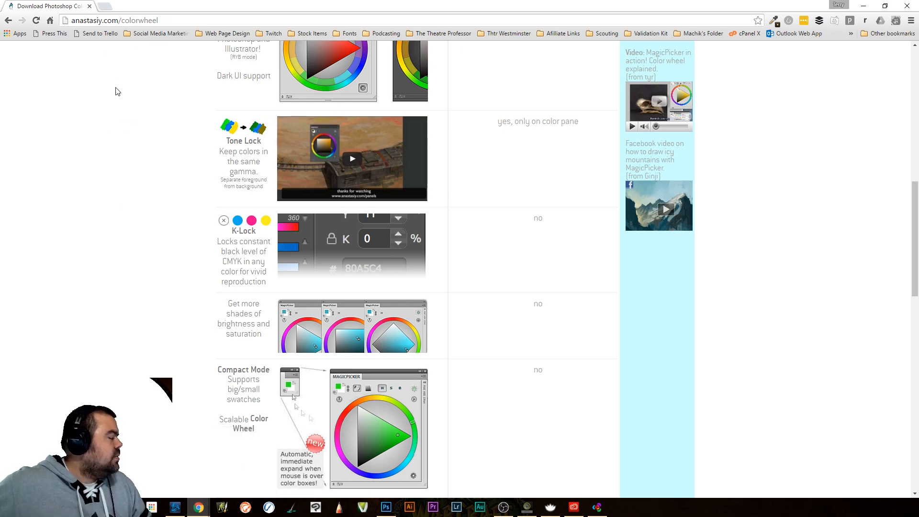
{"action": "scroll", "scroll_direction": "up", "scroll_amount": 3}
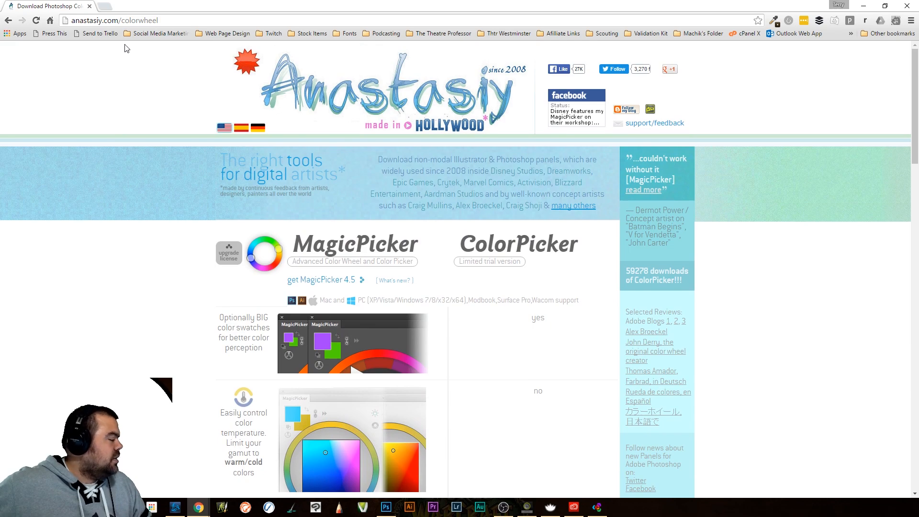
{"action": "mouse_move", "coordinate": [106, 39]}
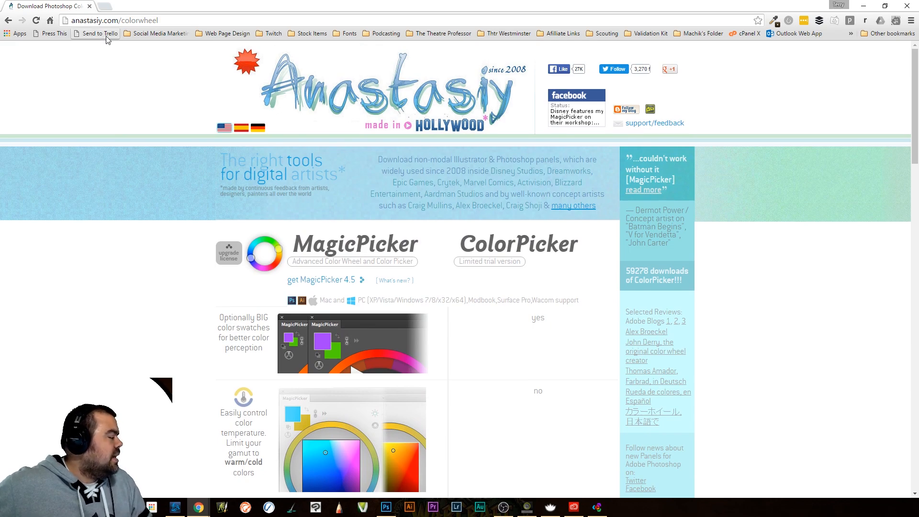
{"action": "mouse_move", "coordinate": [494, 281]}
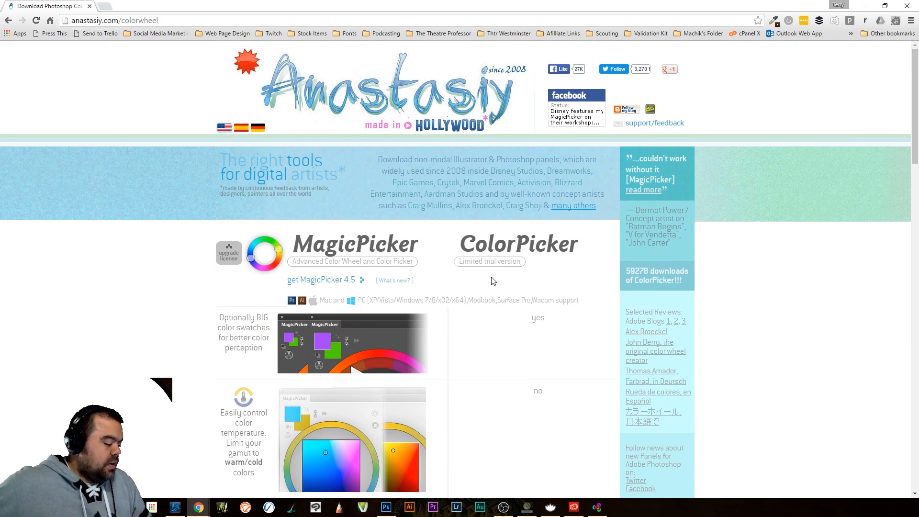
{"action": "scroll", "scroll_direction": "down", "scroll_amount": 3}
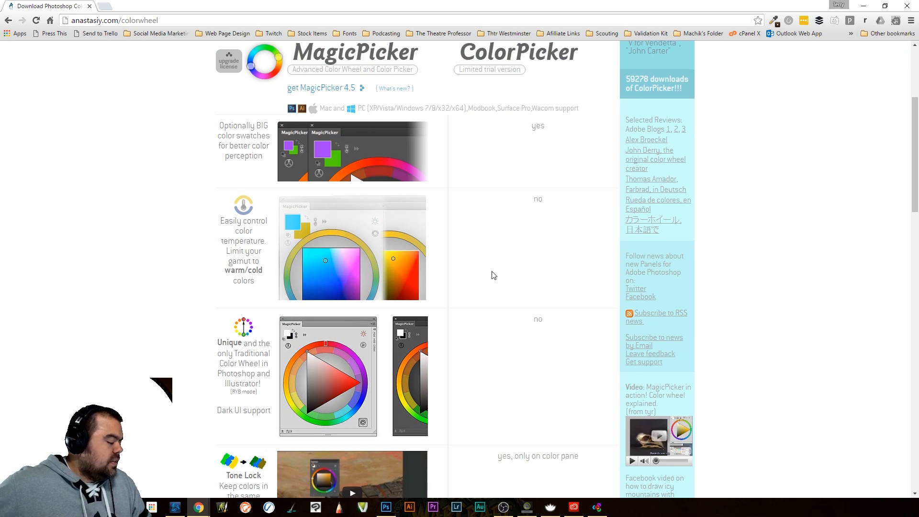
{"action": "scroll", "scroll_direction": "down", "scroll_amount": 3}
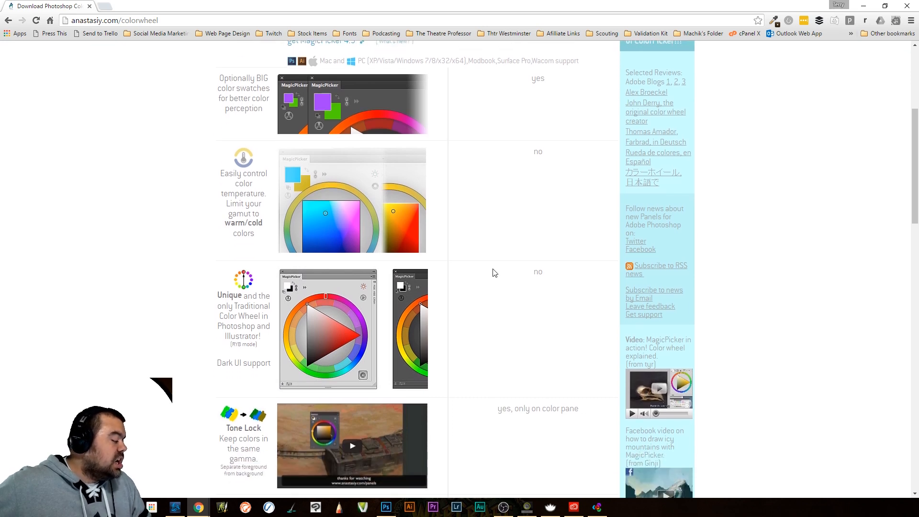
{"action": "mouse_move", "coordinate": [370, 264]}
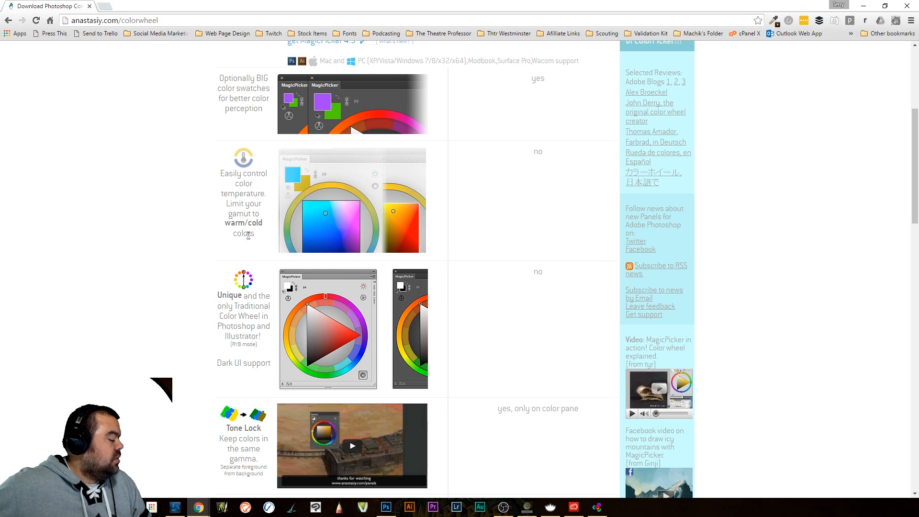
{"action": "scroll", "scroll_direction": "down", "scroll_amount": 3}
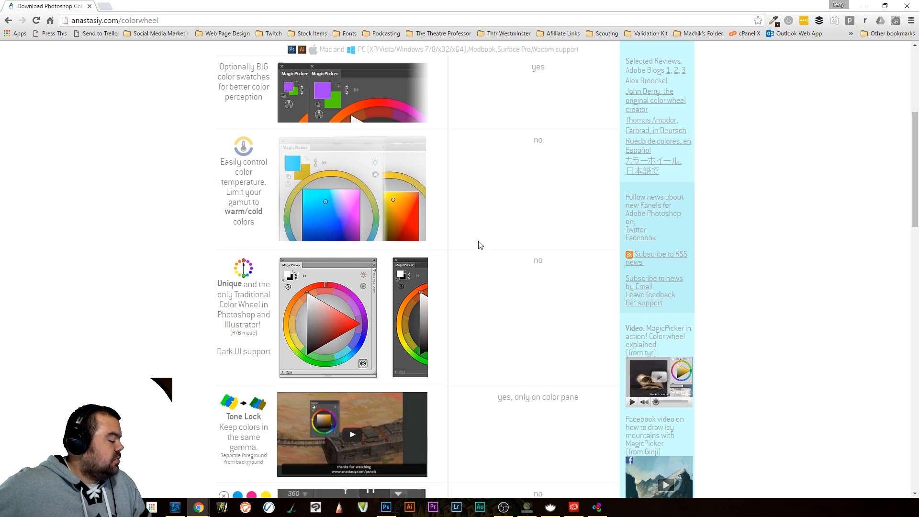
{"action": "scroll", "scroll_direction": "down", "scroll_amount": 3}
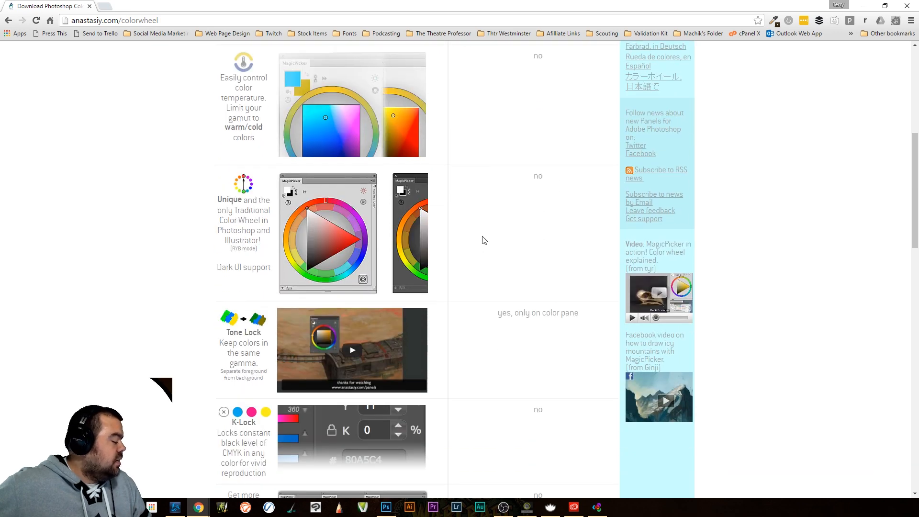
{"action": "scroll", "scroll_direction": "down", "scroll_amount": 3}
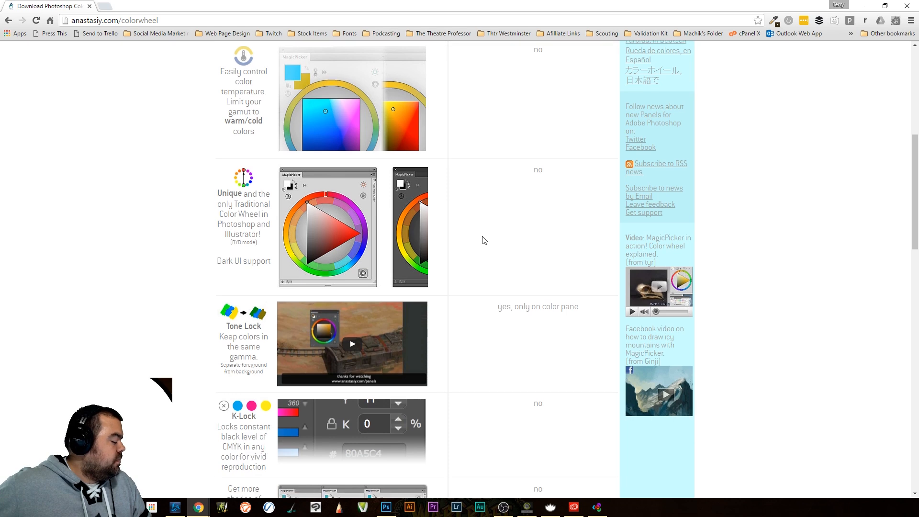
{"action": "scroll", "scroll_direction": "down", "scroll_amount": 3}
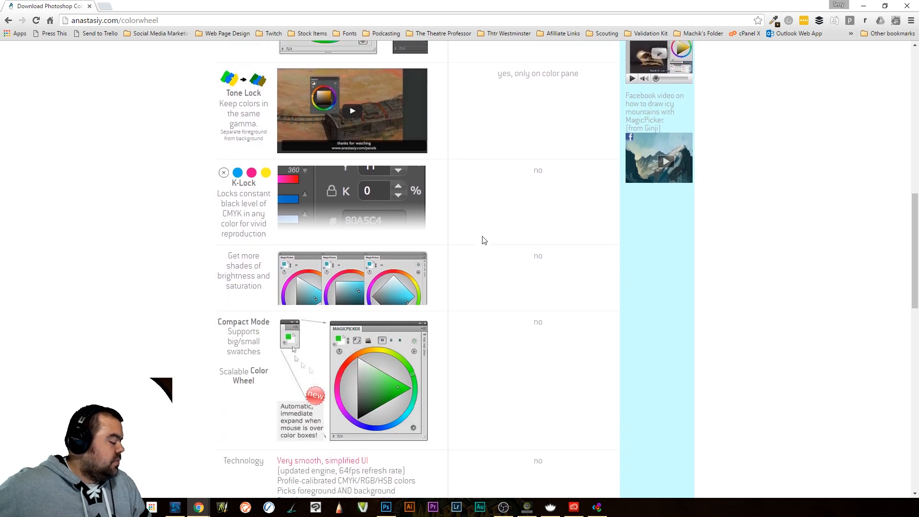
{"action": "mouse_move", "coordinate": [478, 228]}
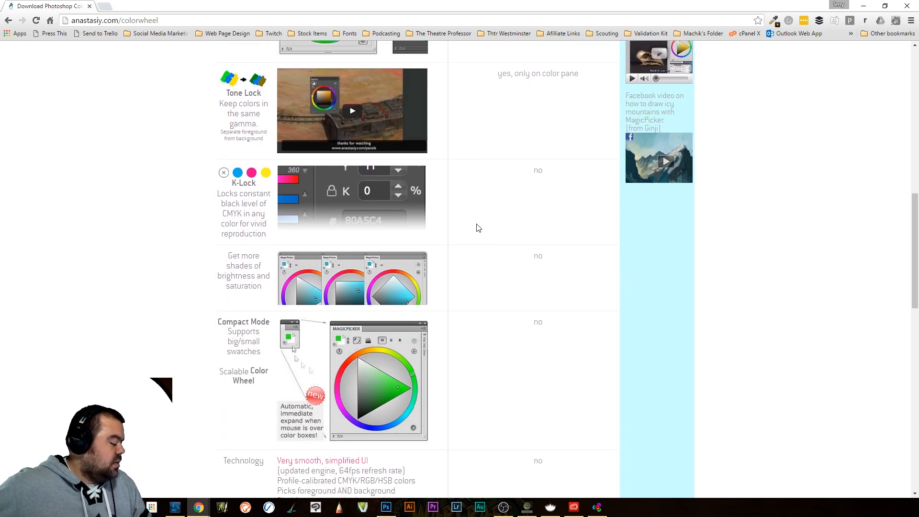
{"action": "scroll", "scroll_direction": "down", "scroll_amount": 3}
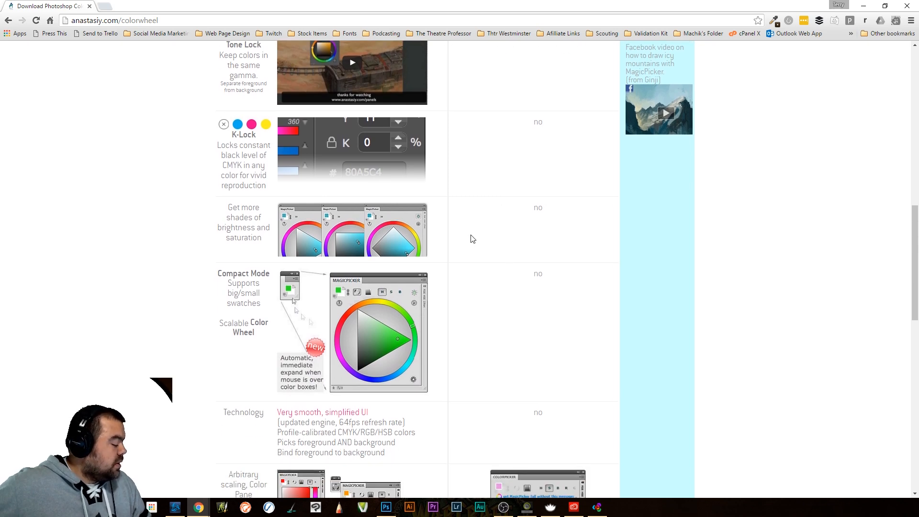
{"action": "scroll", "scroll_direction": "down", "scroll_amount": 3}
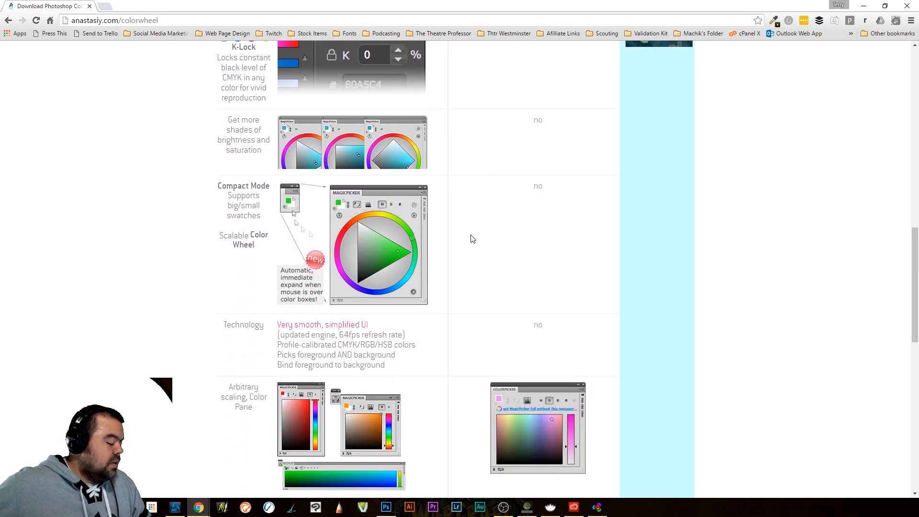
{"action": "scroll", "scroll_direction": "up", "scroll_amount": 3}
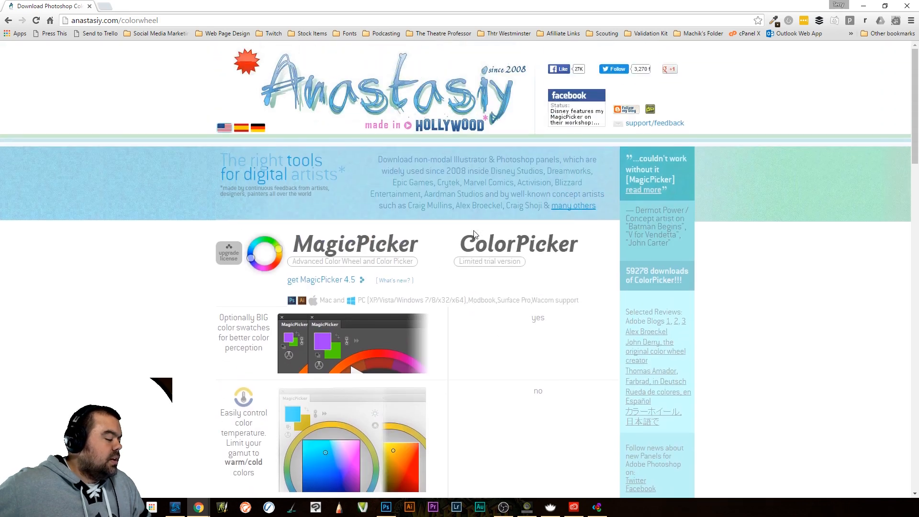
{"action": "scroll", "scroll_direction": "down", "scroll_amount": 3}
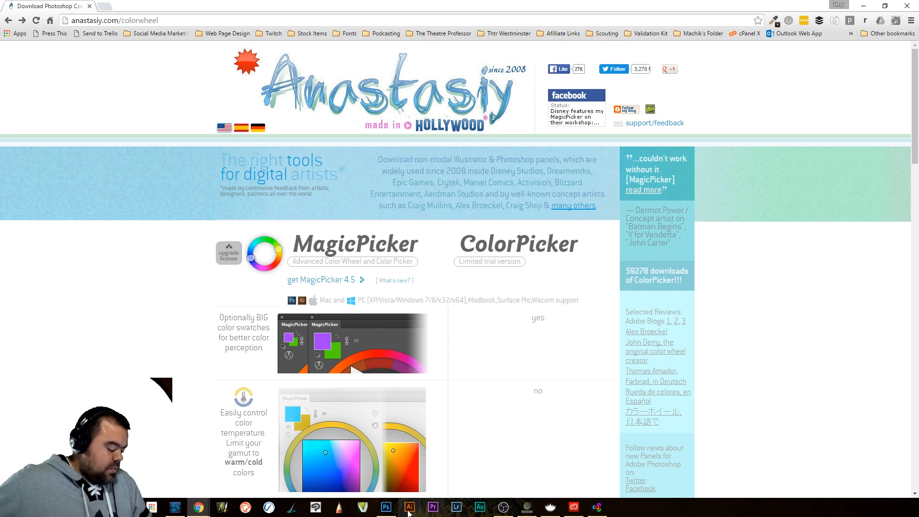
{"action": "left_click", "coordinate": [385, 508]}
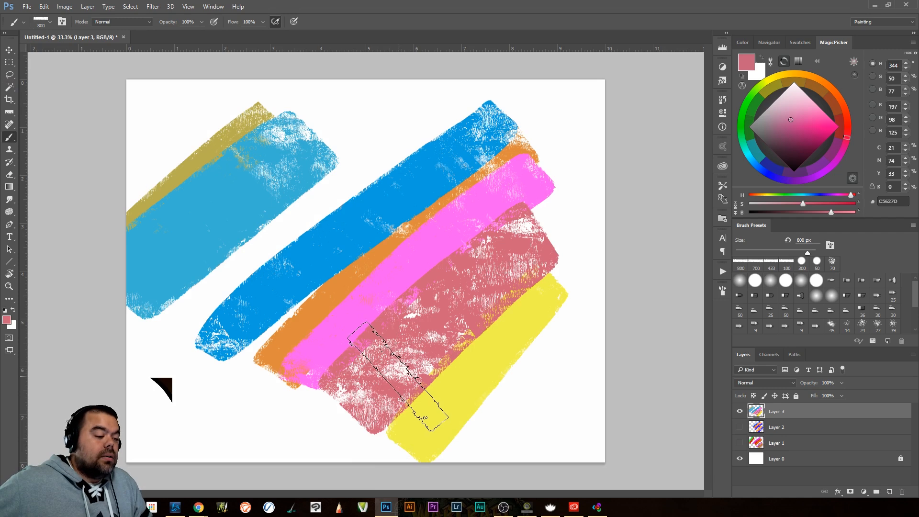